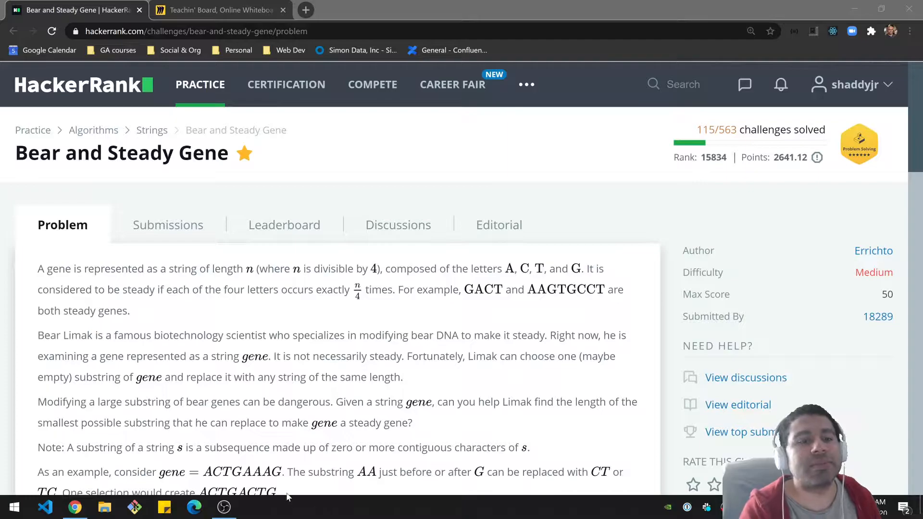
{"action": "mouse_move", "coordinate": [469, 387]}
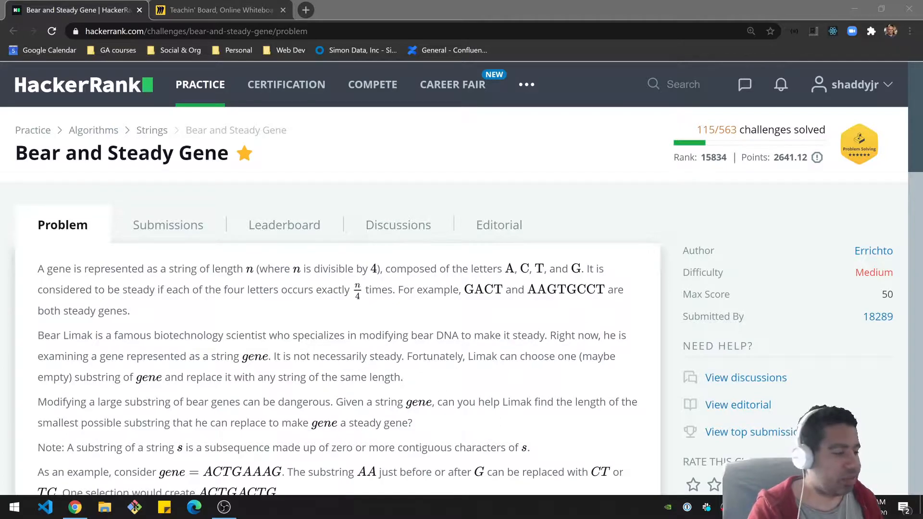
- Scroll the Bear and Steady Gene statement down to the Input Format, Constraints and Output Format sections
{"action": "scroll", "scroll_direction": "down", "scroll_amount": 3}
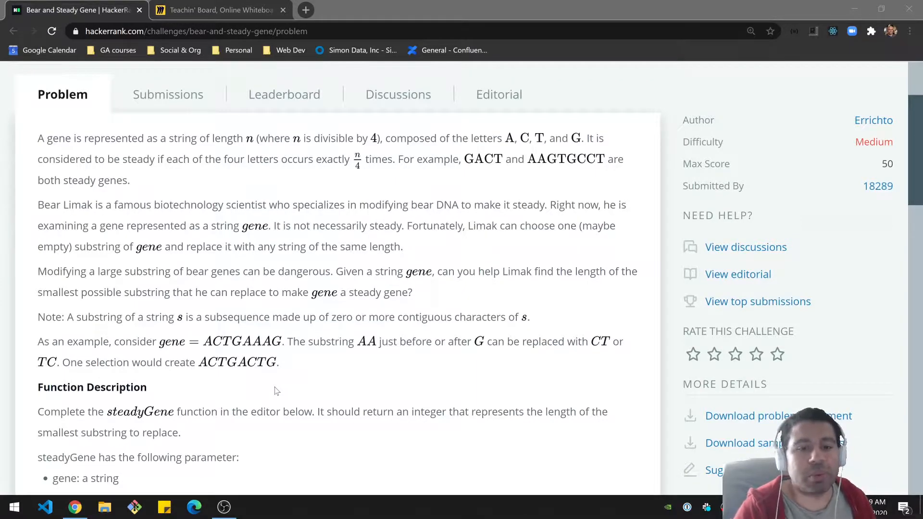
{"action": "mouse_move", "coordinate": [272, 351]}
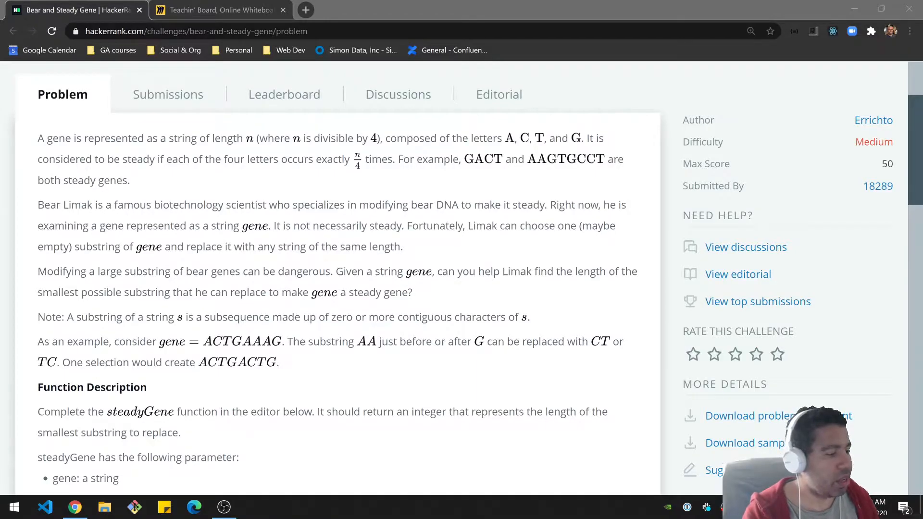
{"action": "scroll", "scroll_direction": "down", "scroll_amount": 3}
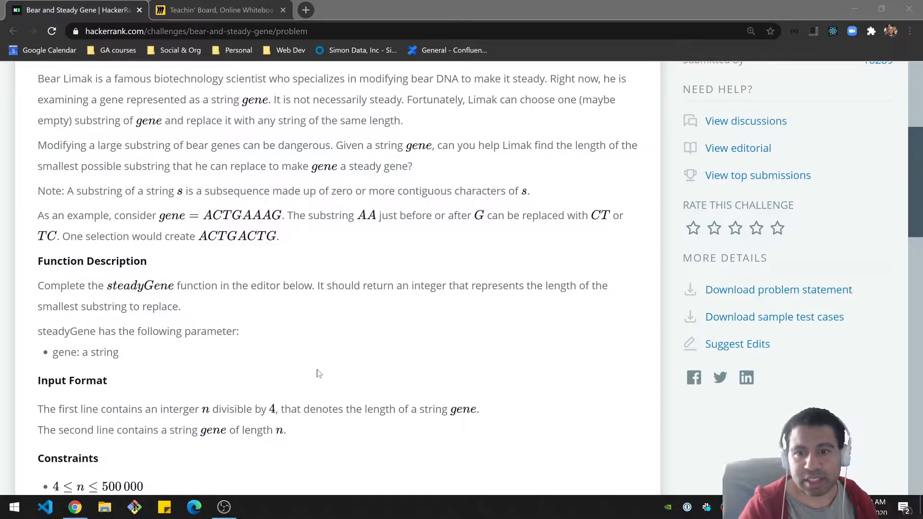
{"action": "mouse_move", "coordinate": [412, 352]}
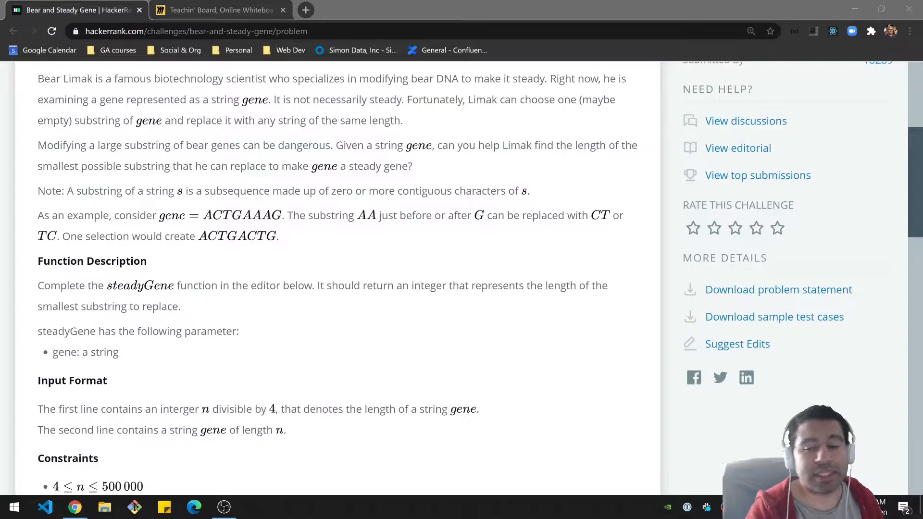
{"action": "scroll", "scroll_direction": "down", "scroll_amount": 3}
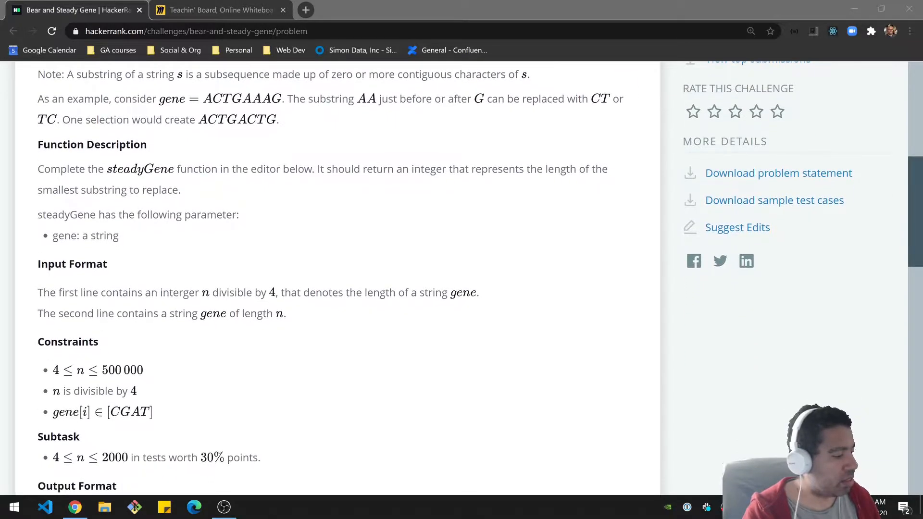
{"action": "scroll", "scroll_direction": "down", "scroll_amount": 3}
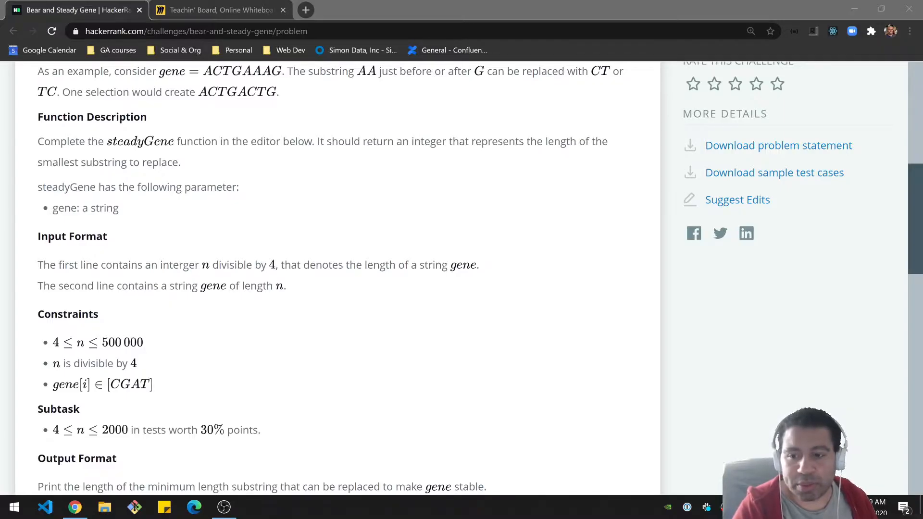
- Switch to the Teachin' Board tab showing the 12-letter gene and its A 4, T 3, C 4, G 1 count table
{"action": "left_click", "coordinate": [218, 10]}
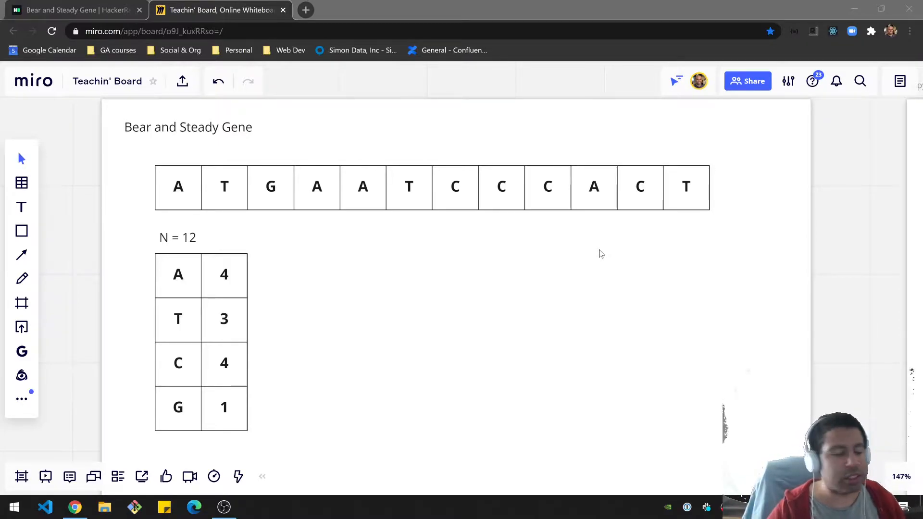
{"action": "mouse_move", "coordinate": [498, 232]}
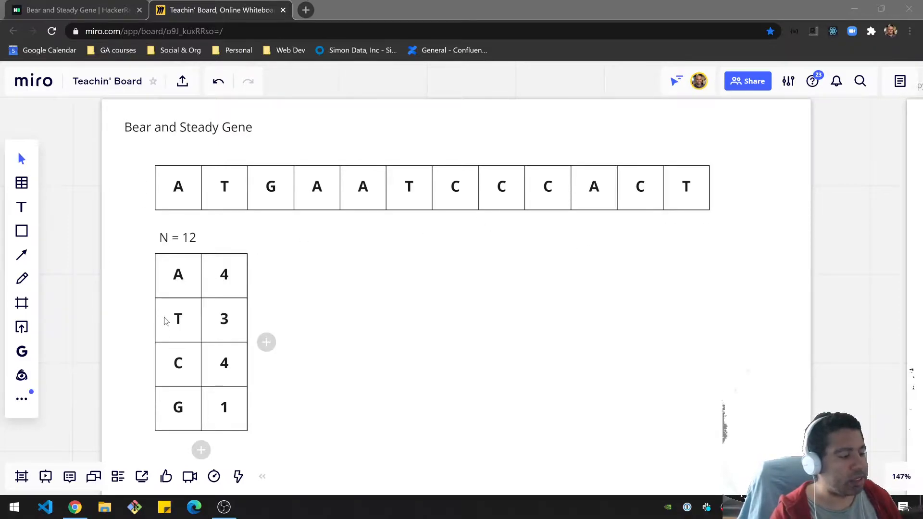
{"action": "mouse_move", "coordinate": [171, 419]}
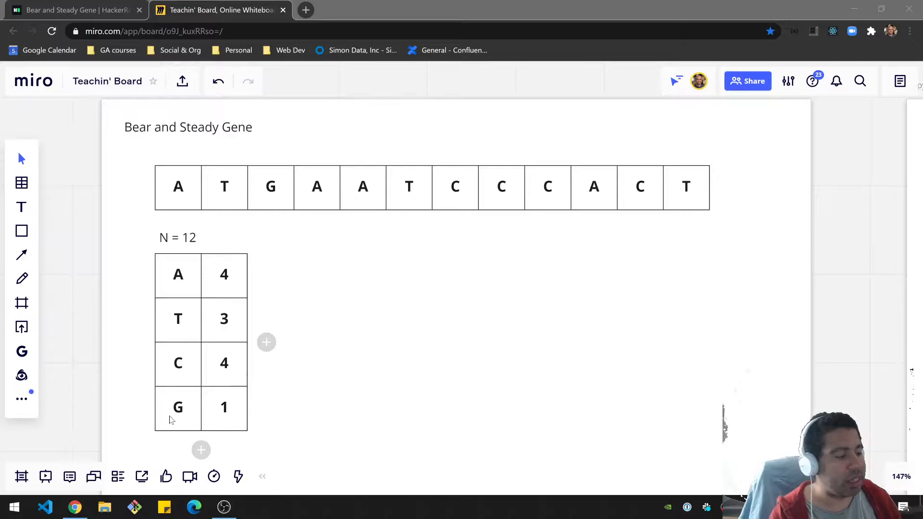
{"action": "mouse_move", "coordinate": [377, 385]}
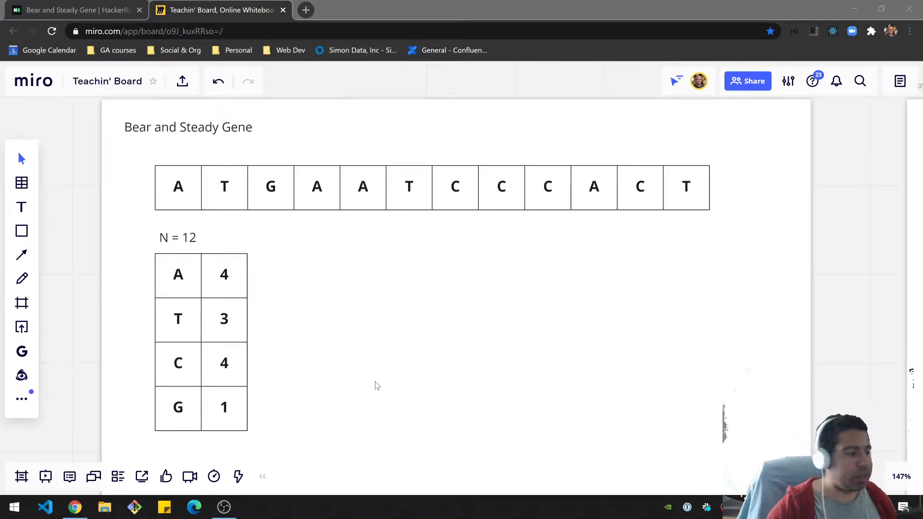
{"action": "mouse_move", "coordinate": [77, 227]}
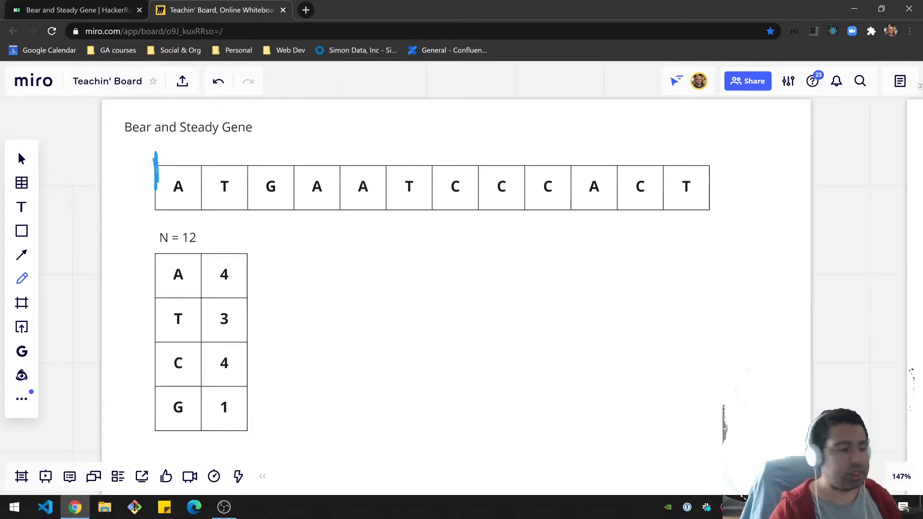
- Draw the window arrows across seven letters and rewrite the counts as A 1, T 1, C 3, G 0
{"action": "left_click_drag", "start_coordinate": [170, 154], "coordinate": [194, 150]}
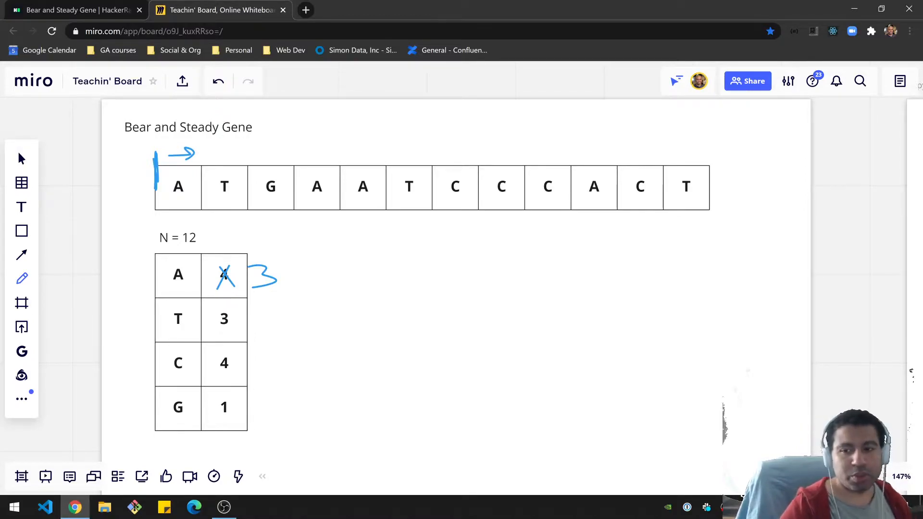
{"action": "left_click_drag", "start_coordinate": [209, 150], "coordinate": [236, 147]}
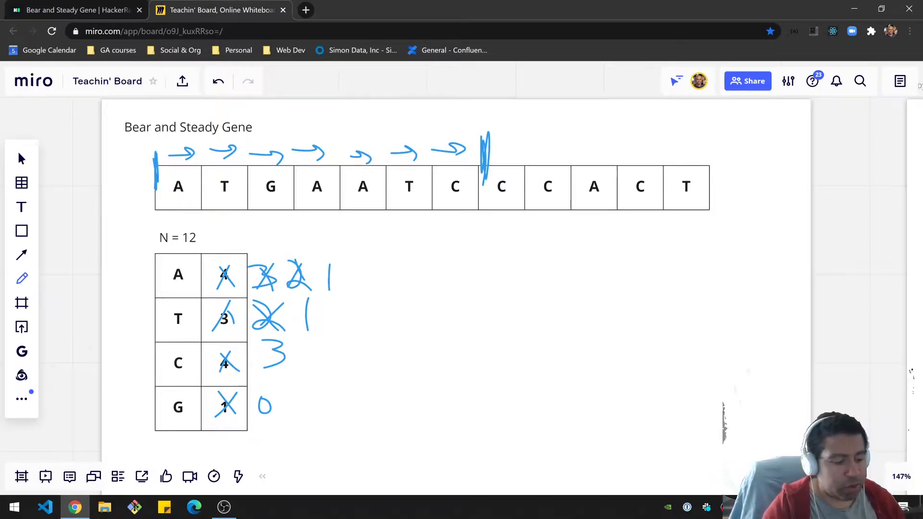
{"action": "left_click_drag", "start_coordinate": [155, 202], "coordinate": [155, 221]}
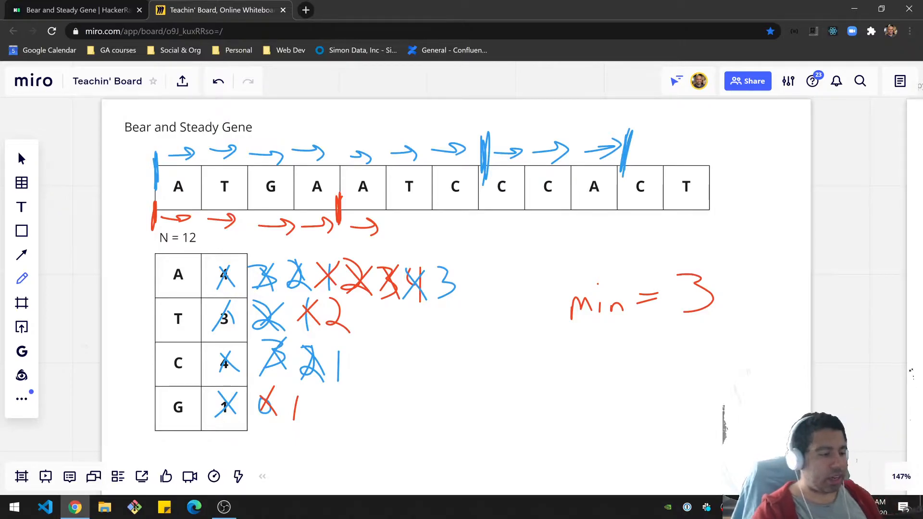
- Pick the eraser to remove the blue window boundary mark after the seventh letter
{"action": "left_click", "coordinate": [21, 278]}
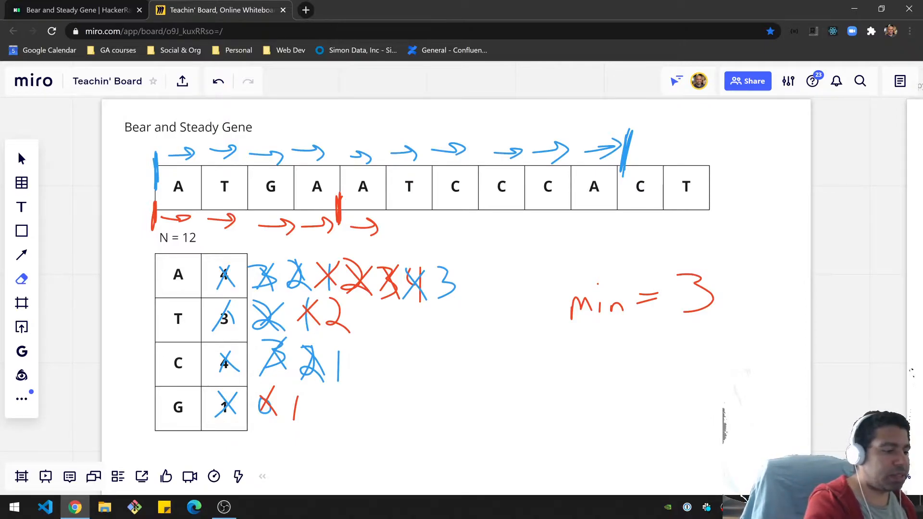
- Return to the pen to draw the red start pointer to the third C and revise min to 2
{"action": "left_click", "coordinate": [21, 278]}
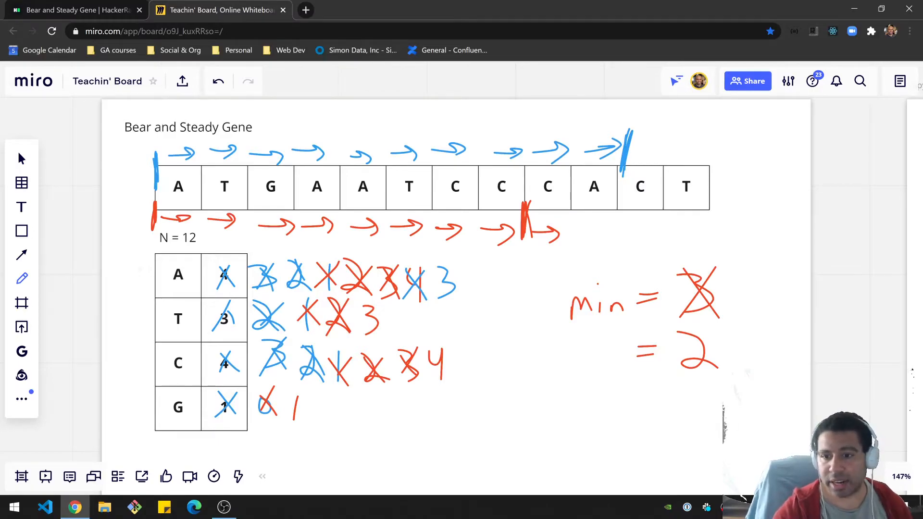
{"action": "mouse_move", "coordinate": [131, 3]}
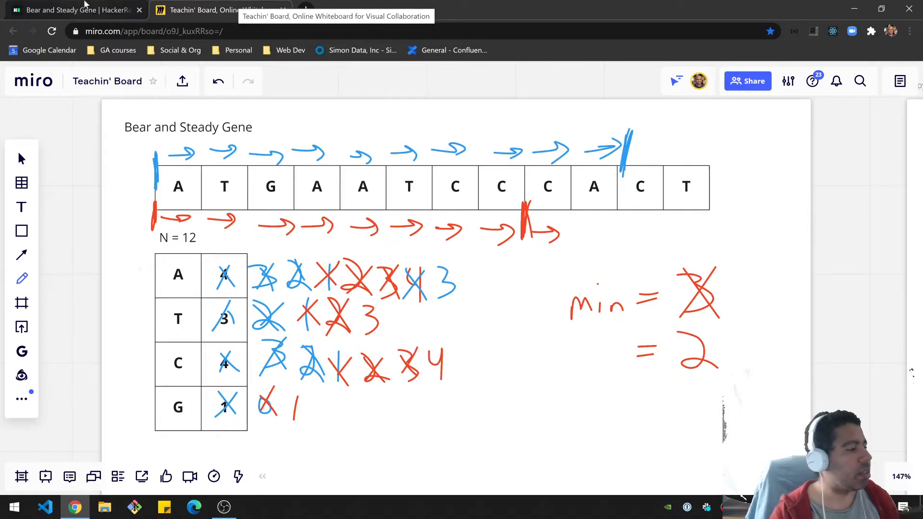
{"action": "left_click", "coordinate": [76, 11]}
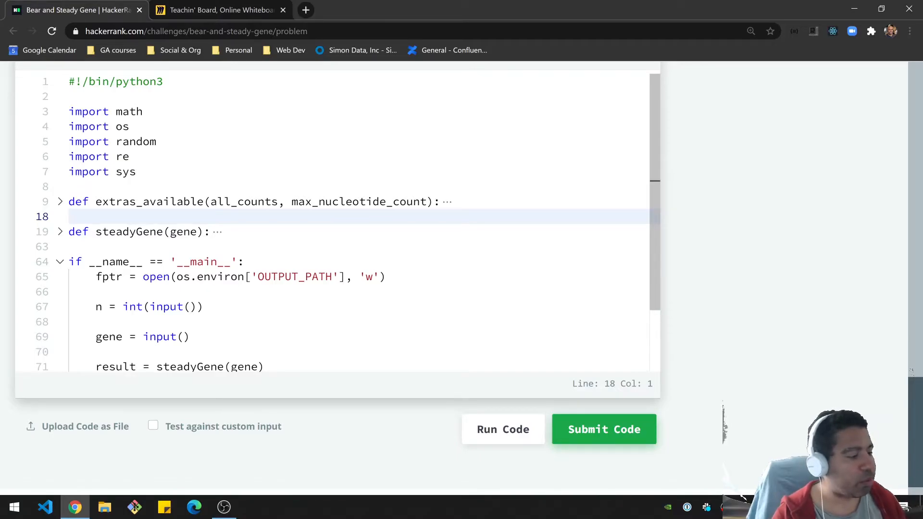
{"action": "double_click", "coordinate": [149, 202]}
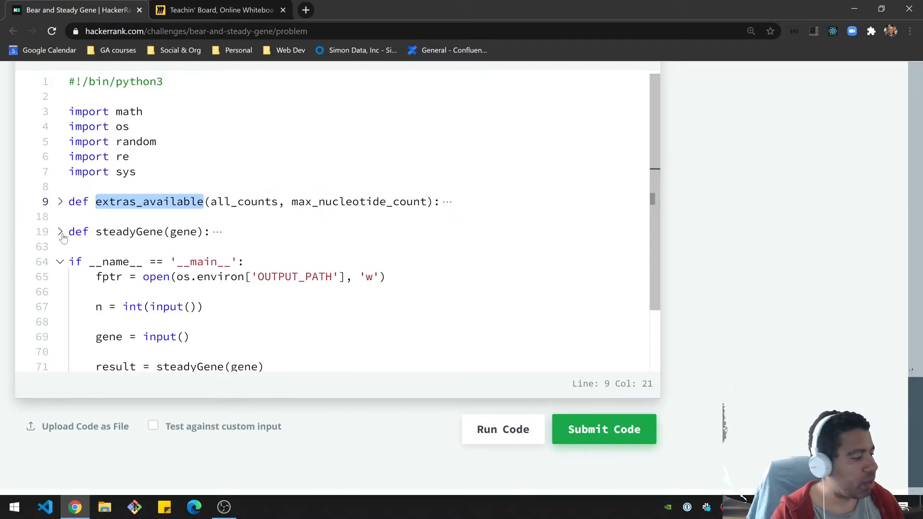
{"action": "left_click", "coordinate": [58, 231]}
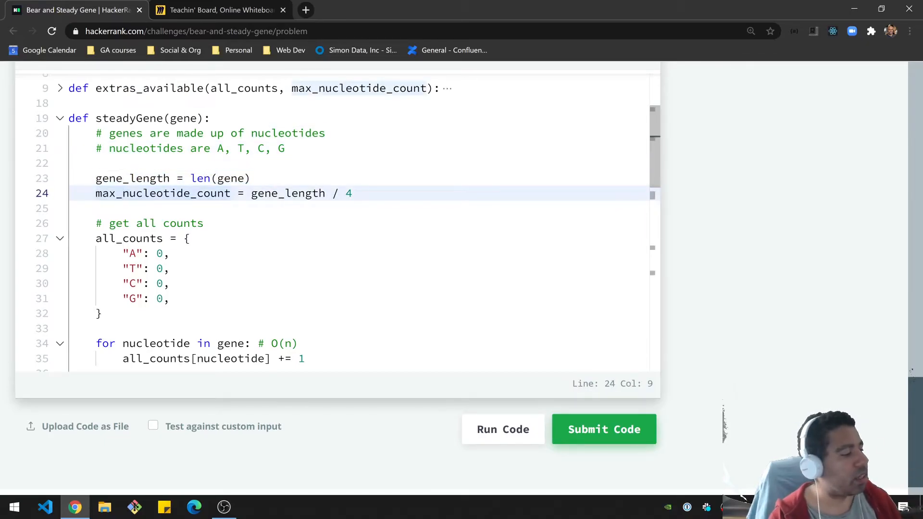
{"action": "double_click", "coordinate": [163, 193]}
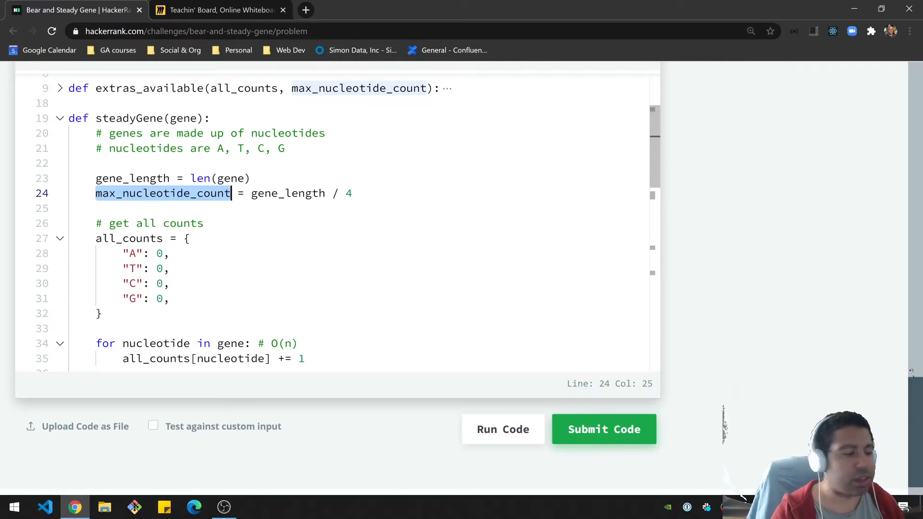
{"action": "left_click", "coordinate": [353, 193]}
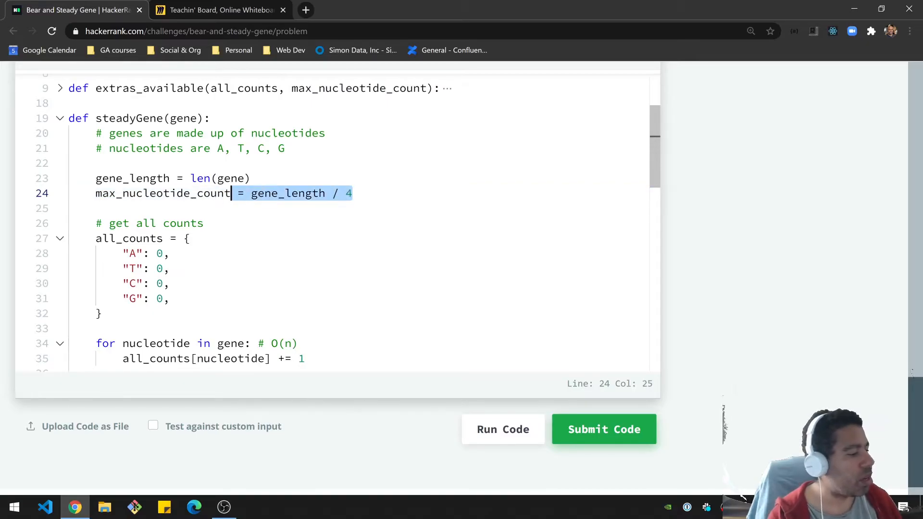
{"action": "scroll", "scroll_direction": "up", "scroll_amount": 3}
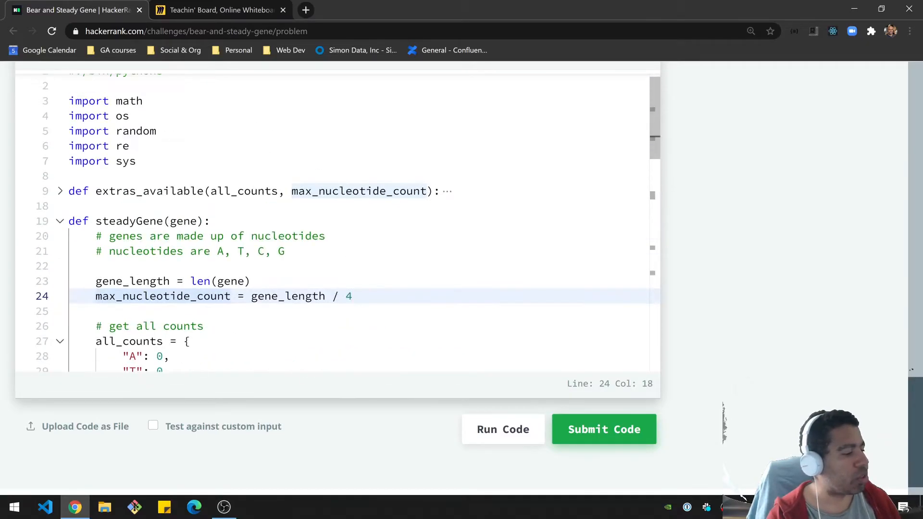
{"action": "double_click", "coordinate": [288, 296]}
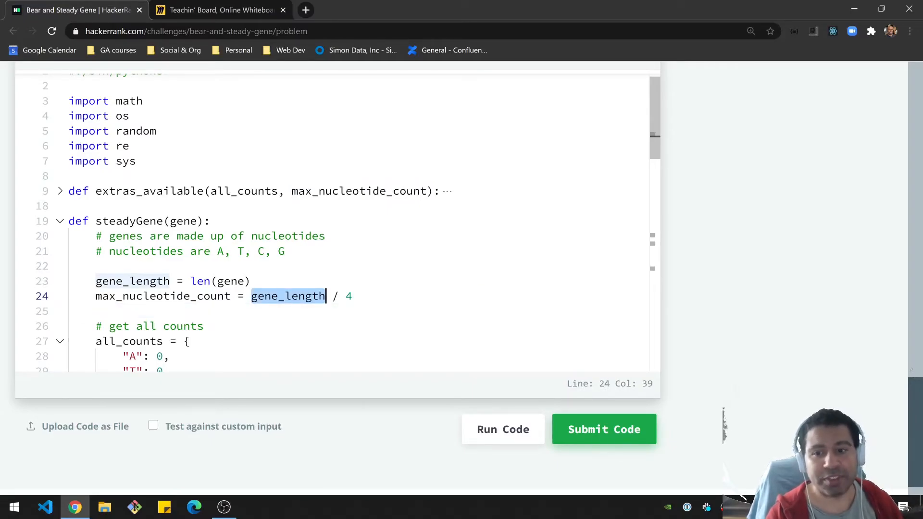
{"action": "scroll", "scroll_direction": "down", "scroll_amount": 3}
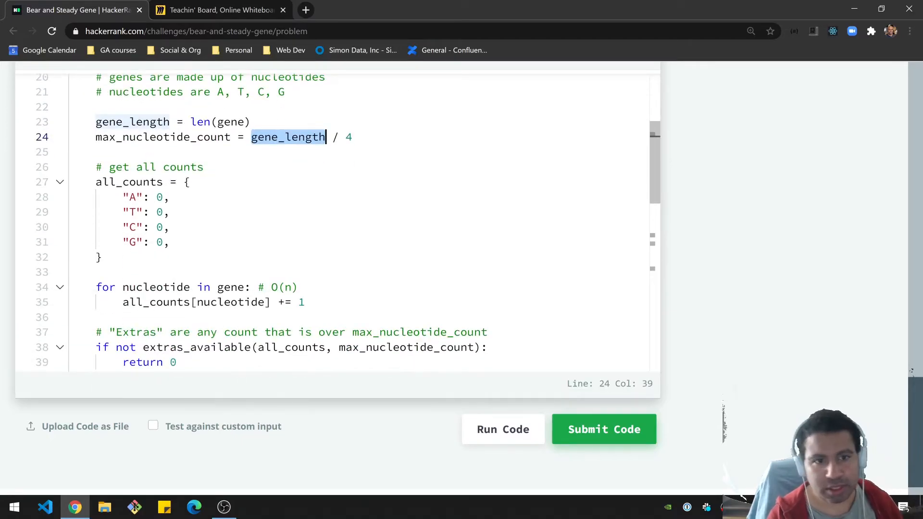
{"action": "left_click", "coordinate": [102, 256]}
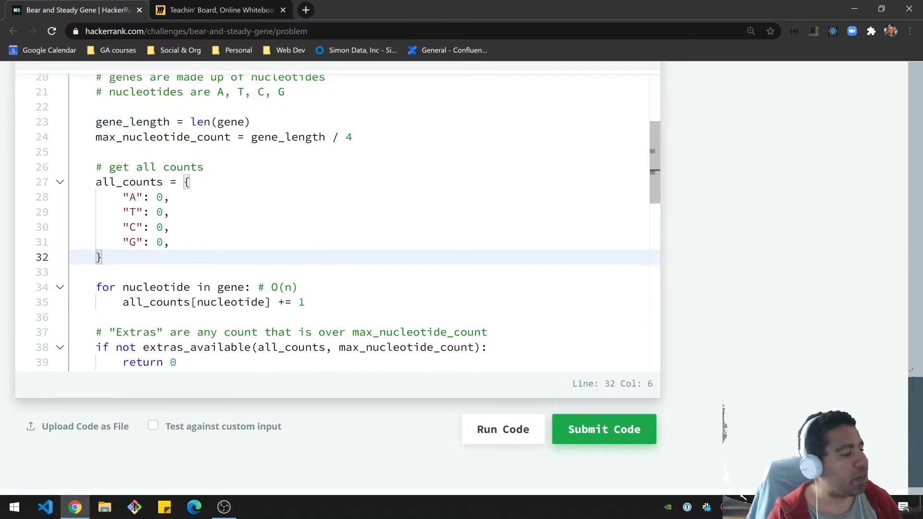
{"action": "double_click", "coordinate": [129, 182]}
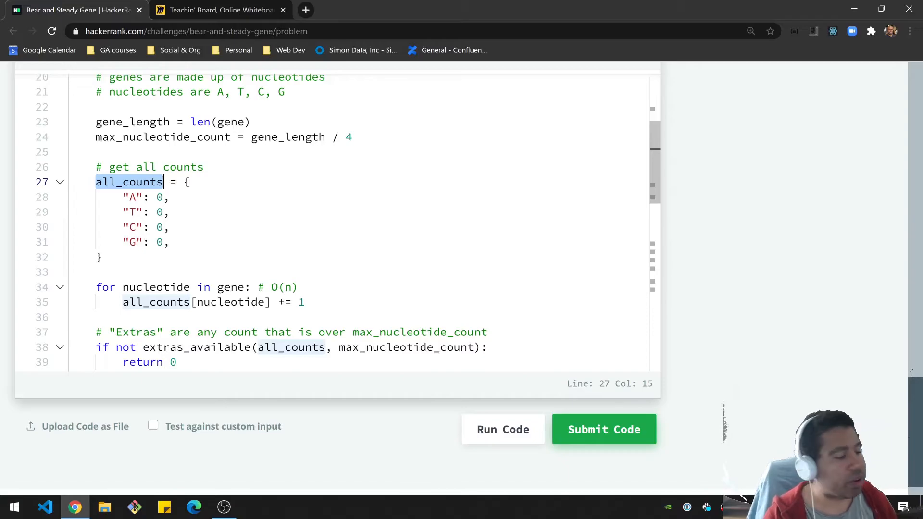
{"action": "left_click", "coordinate": [168, 242]}
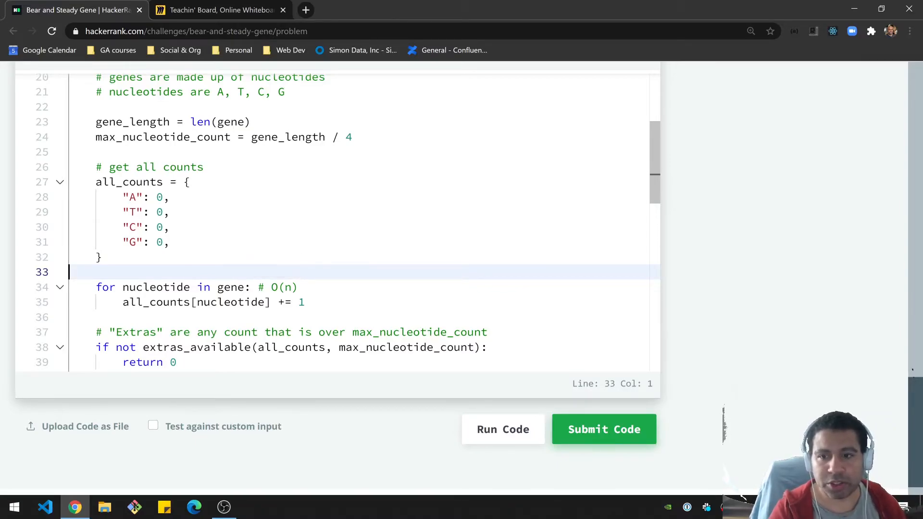
{"action": "scroll", "scroll_direction": "down", "scroll_amount": 3}
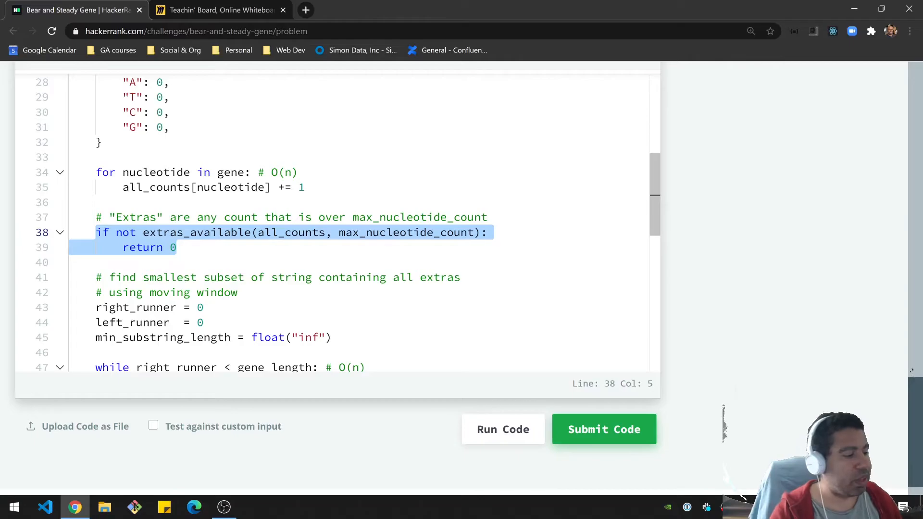
{"action": "double_click", "coordinate": [196, 232]}
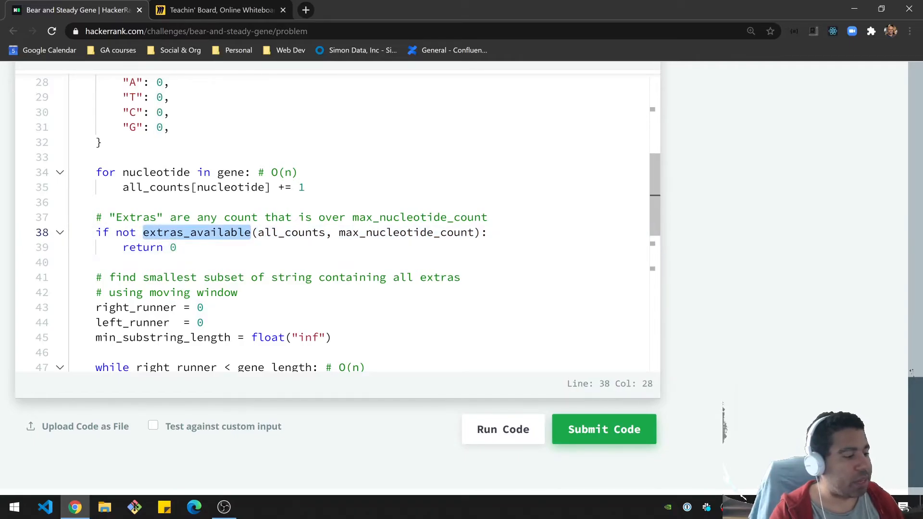
{"action": "left_click", "coordinate": [159, 247]}
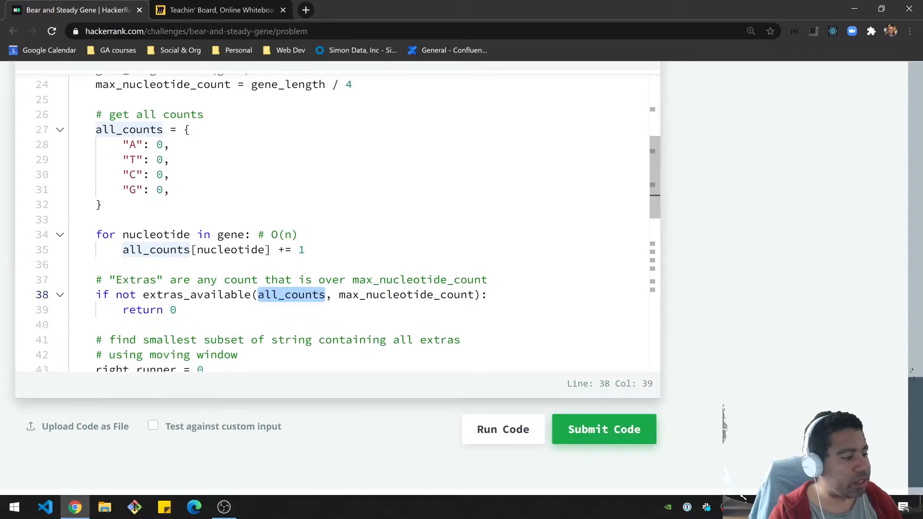
{"action": "double_click", "coordinate": [406, 294]}
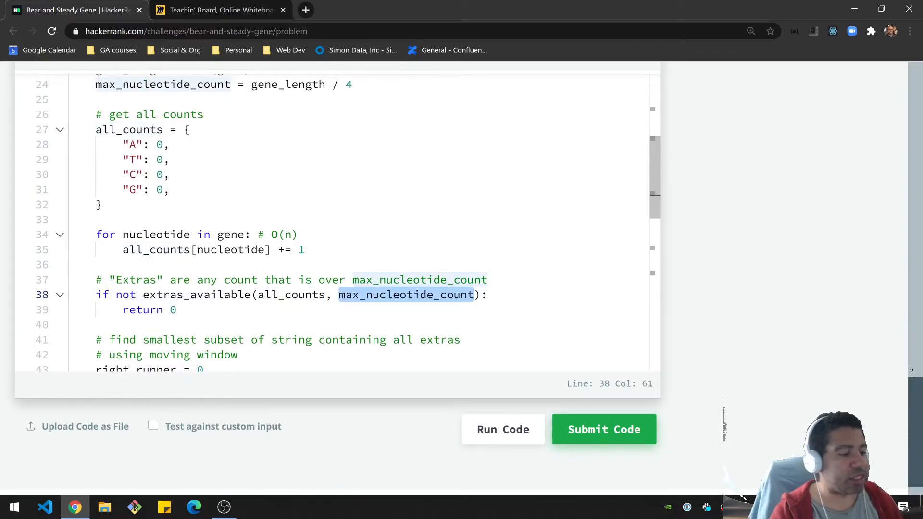
{"action": "left_click", "coordinate": [194, 250]}
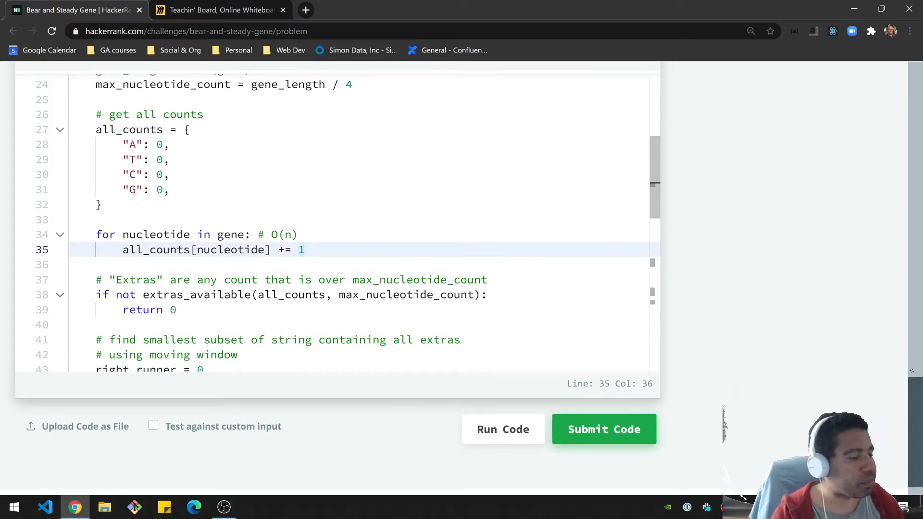
{"action": "double_click", "coordinate": [197, 295]}
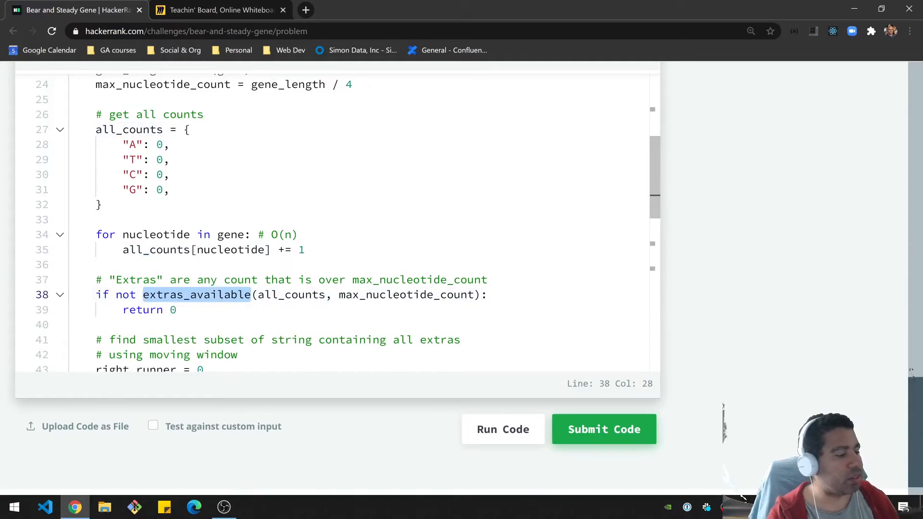
{"action": "scroll", "scroll_direction": "up", "scroll_amount": 3}
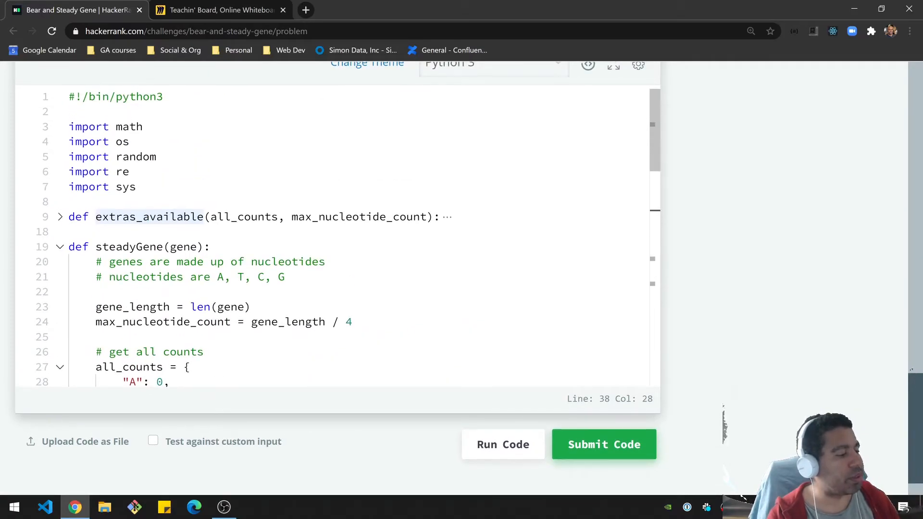
{"action": "left_click", "coordinate": [59, 216]}
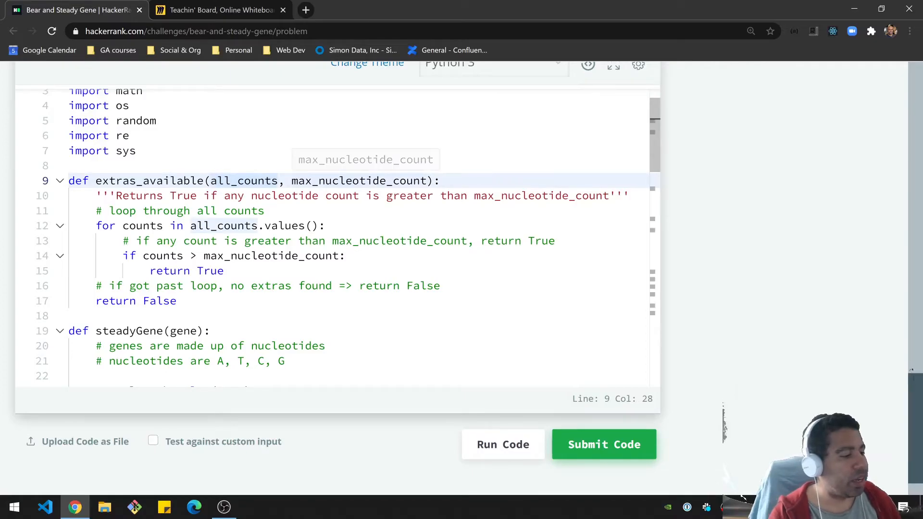
{"action": "double_click", "coordinate": [358, 181]}
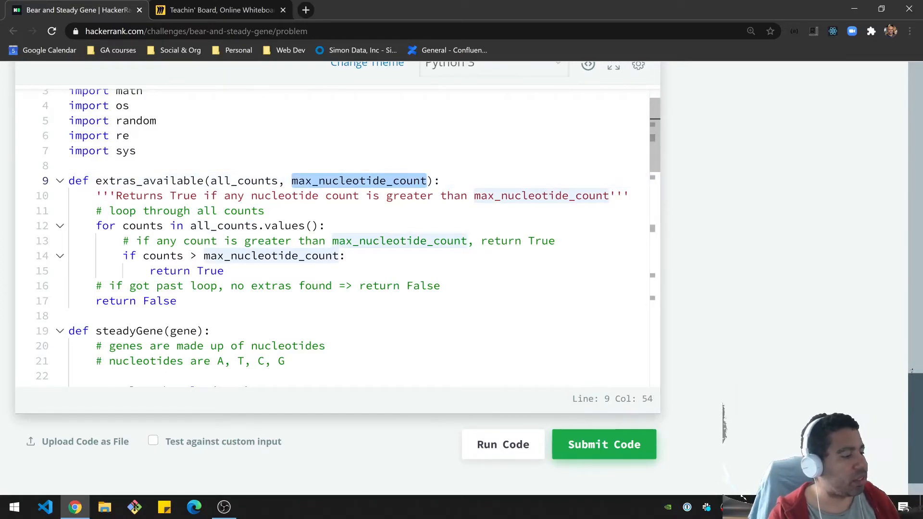
{"action": "left_click", "coordinate": [189, 225]}
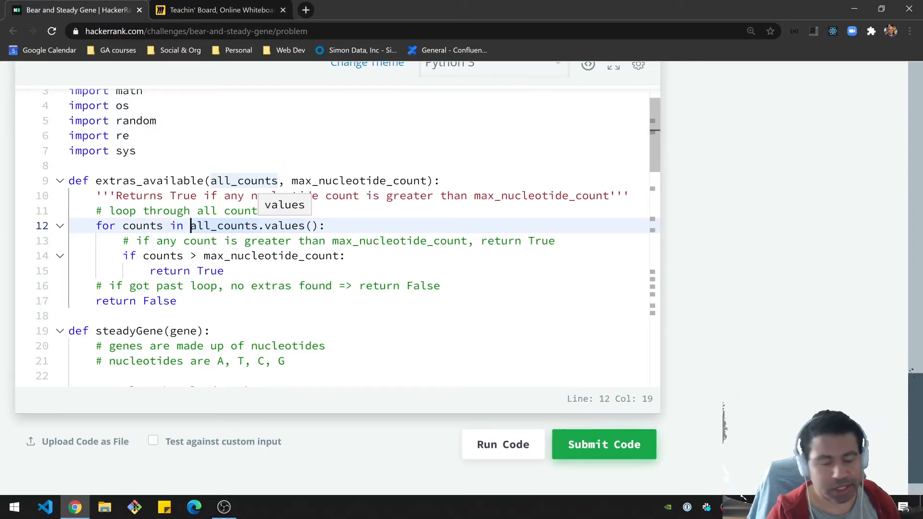
{"action": "left_click", "coordinate": [59, 181]}
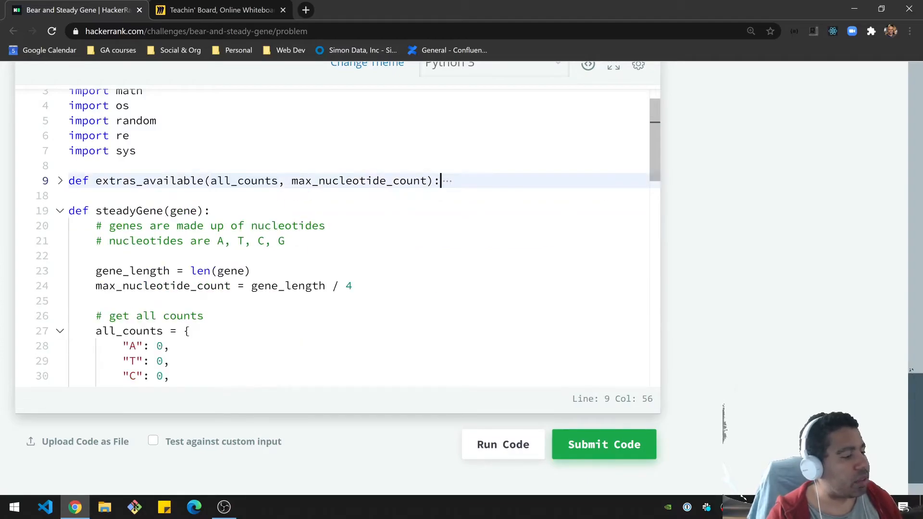
{"action": "scroll", "scroll_direction": "down", "scroll_amount": 3}
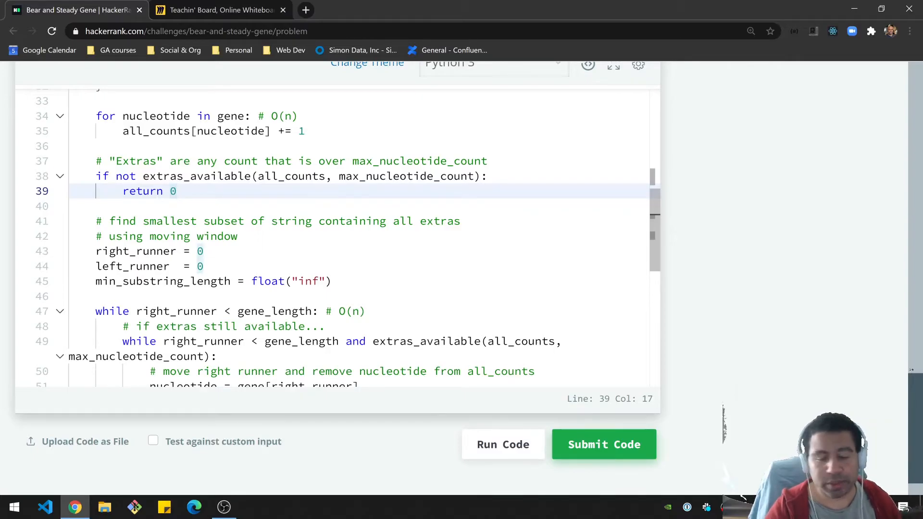
{"action": "scroll", "scroll_direction": "up", "scroll_amount": 3}
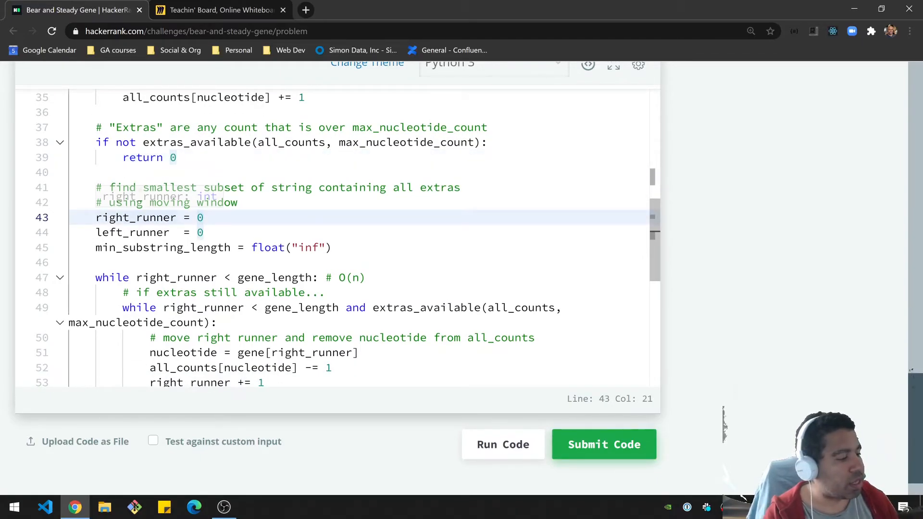
{"action": "mouse_move", "coordinate": [135, 217]}
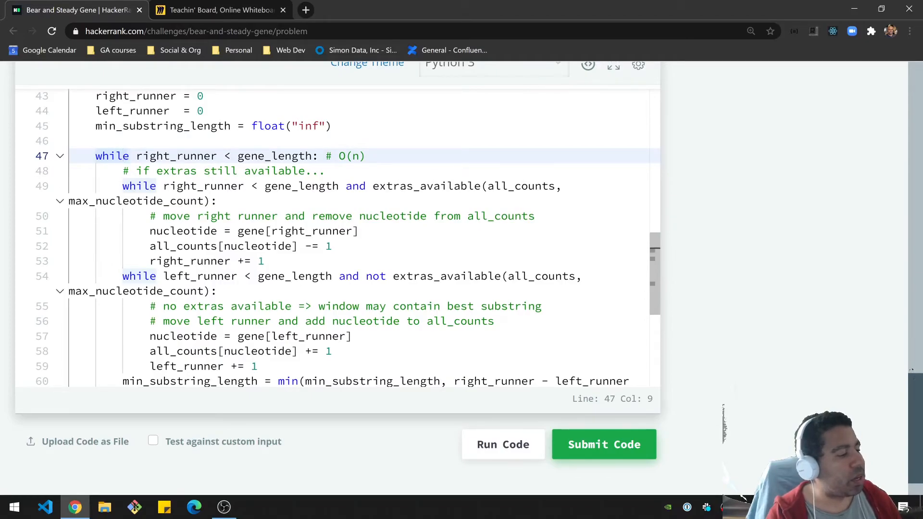
{"action": "double_click", "coordinate": [176, 155]}
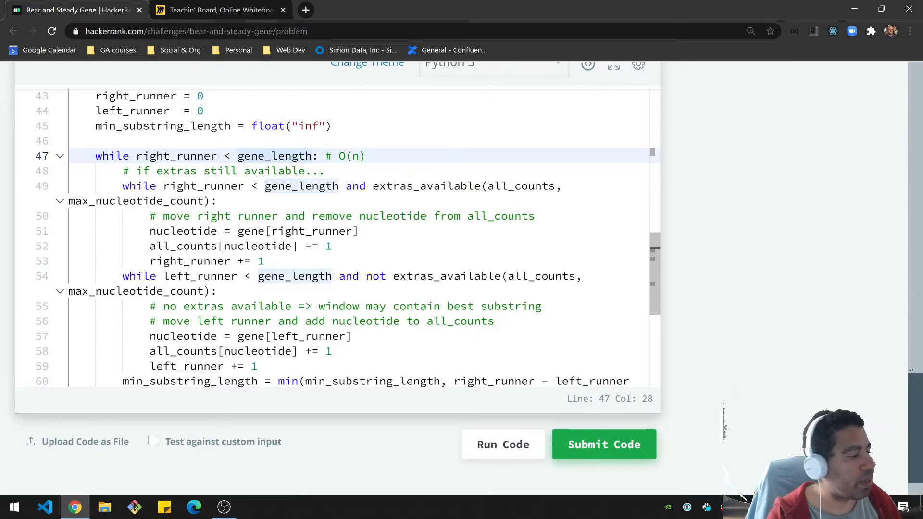
{"action": "scroll", "scroll_direction": "down", "scroll_amount": 3}
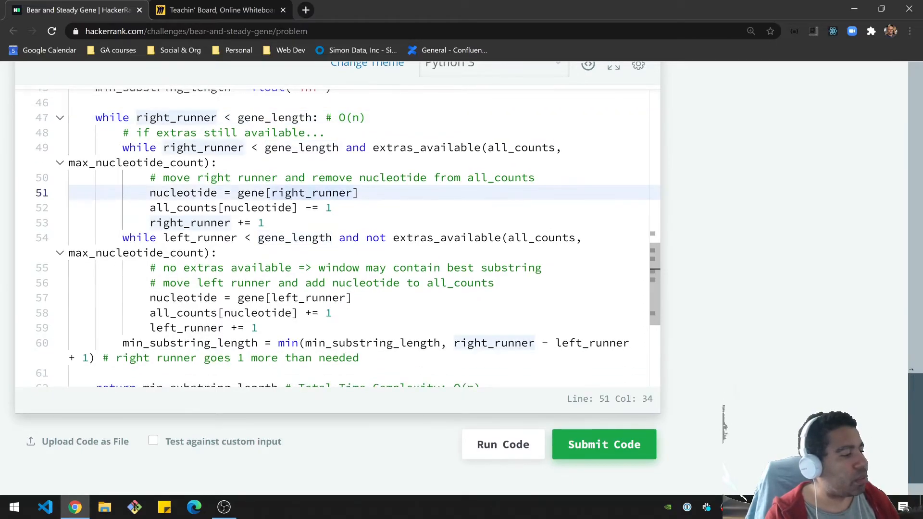
{"action": "left_click", "coordinate": [124, 133]}
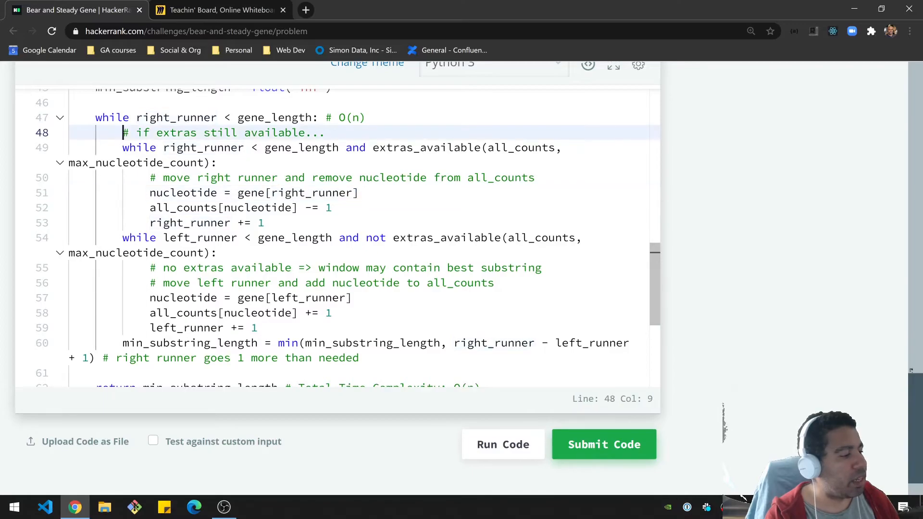
{"action": "left_click", "coordinate": [340, 147]}
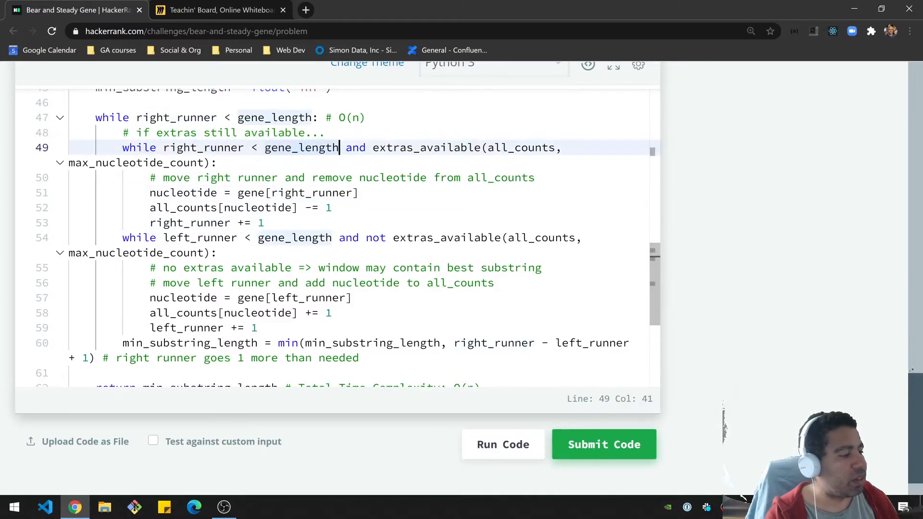
{"action": "left_click_drag", "start_coordinate": [339, 148], "coordinate": [266, 207]}
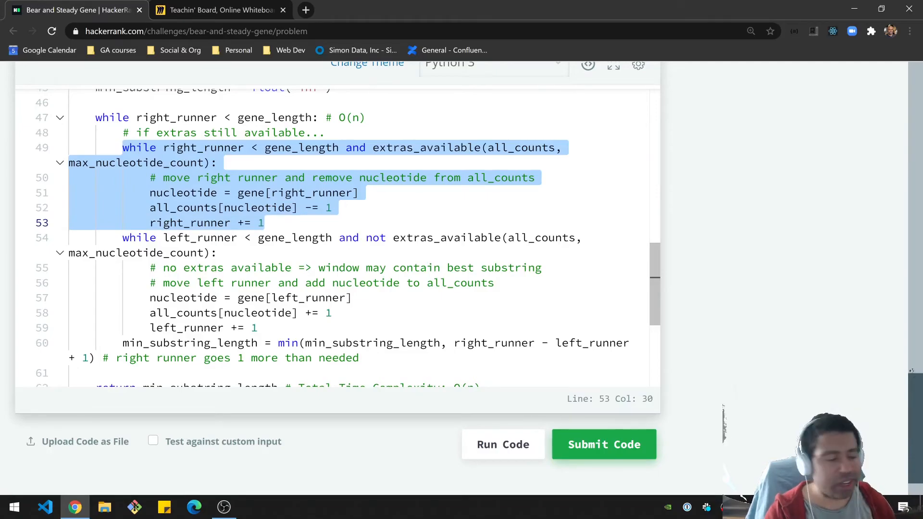
{"action": "left_click", "coordinate": [165, 147]}
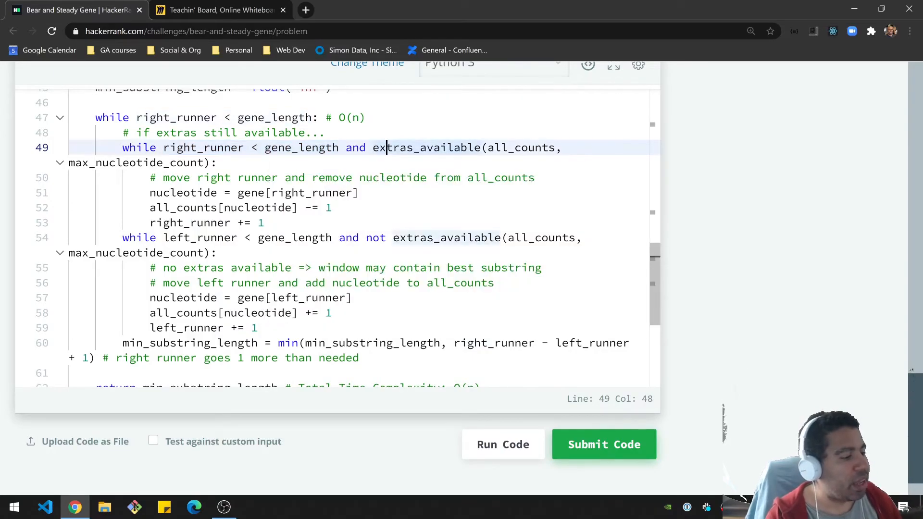
{"action": "left_click_drag", "start_coordinate": [374, 147], "coordinate": [206, 163]}
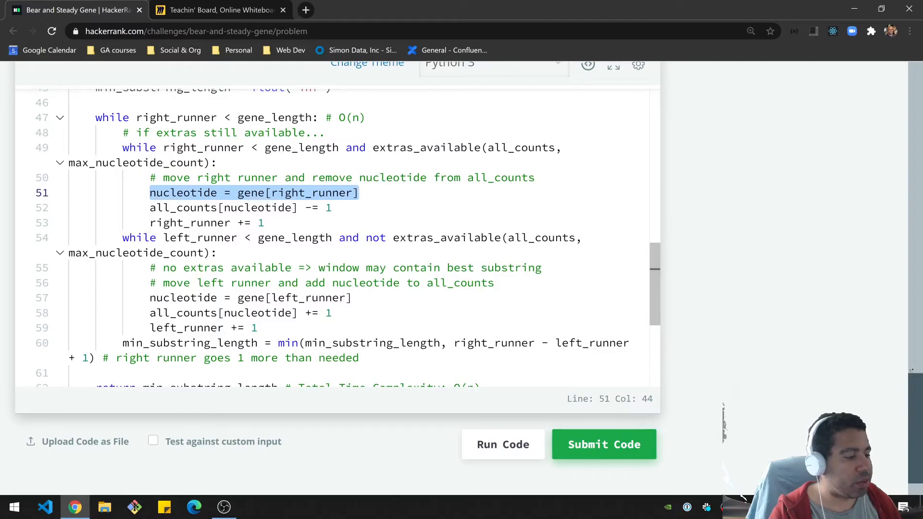
{"action": "left_click", "coordinate": [236, 207]}
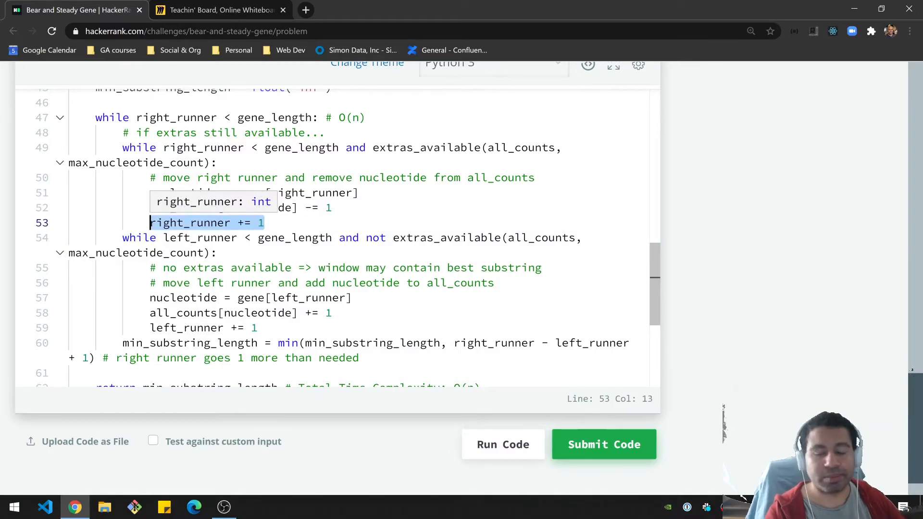
{"action": "left_click", "coordinate": [264, 222]}
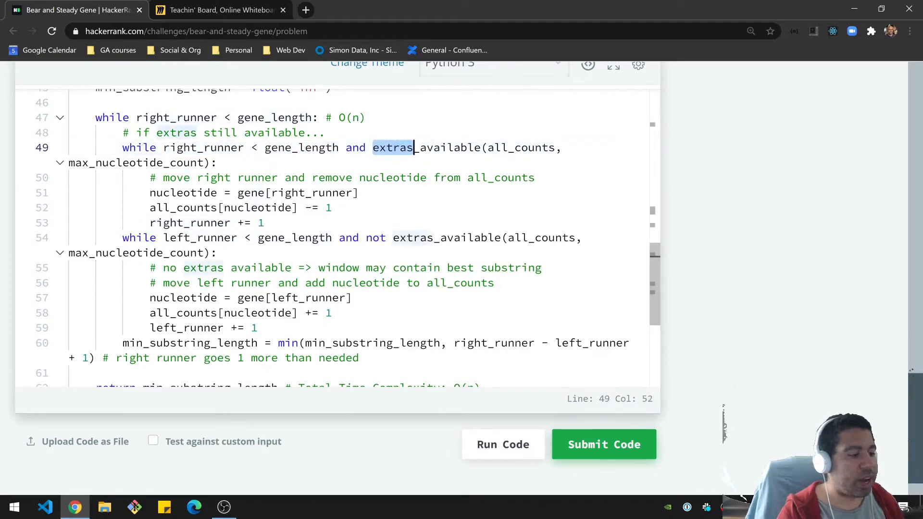
{"action": "left_click", "coordinate": [370, 177]}
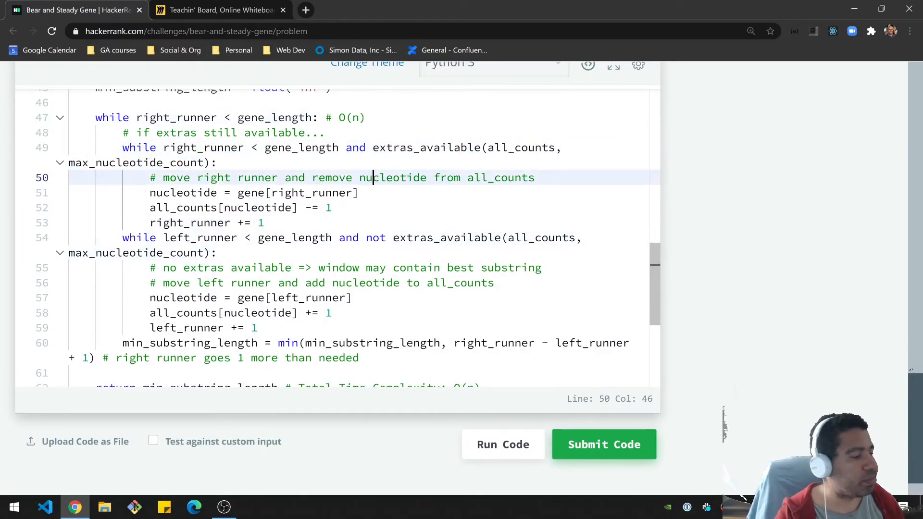
{"action": "left_click", "coordinate": [136, 223]}
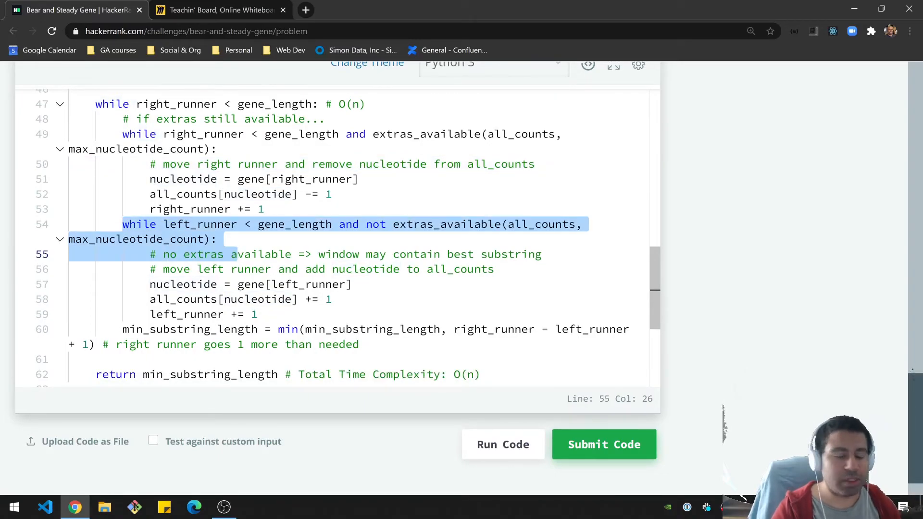
{"action": "left_click", "coordinate": [170, 224]}
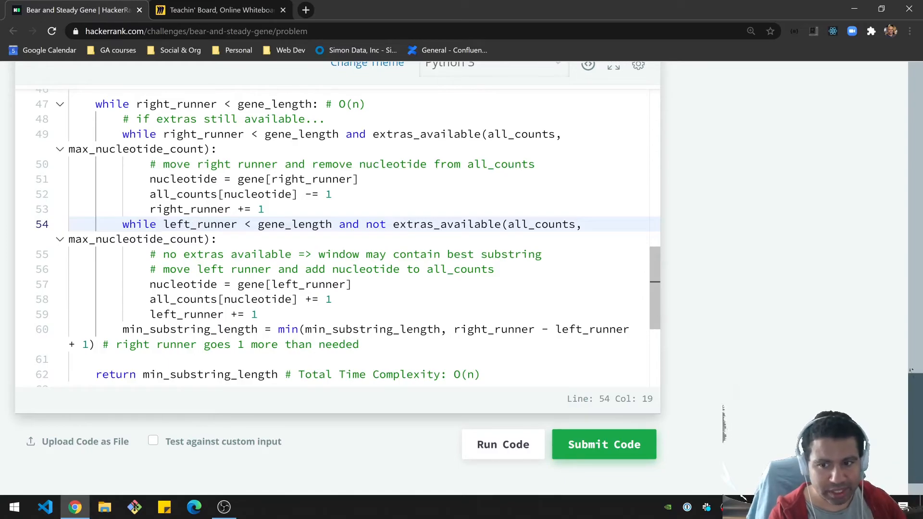
{"action": "left_click", "coordinate": [366, 224]}
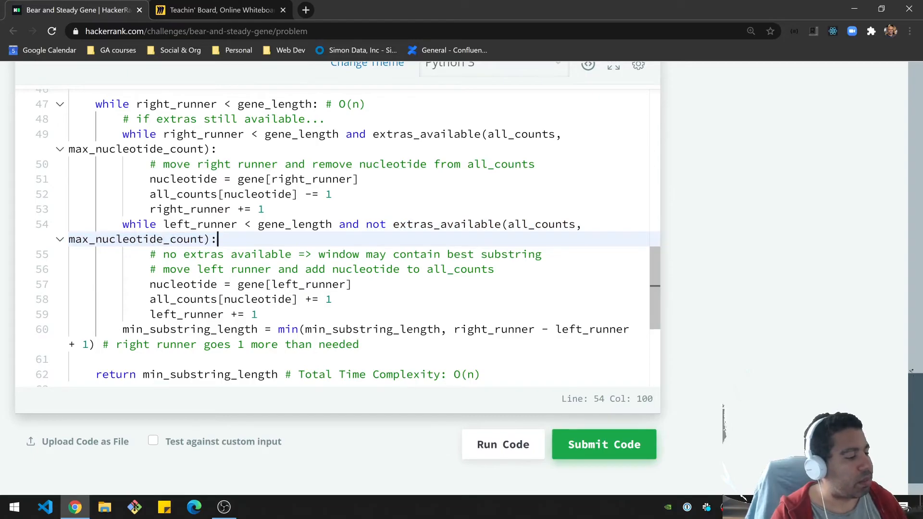
{"action": "double_click", "coordinate": [325, 284]}
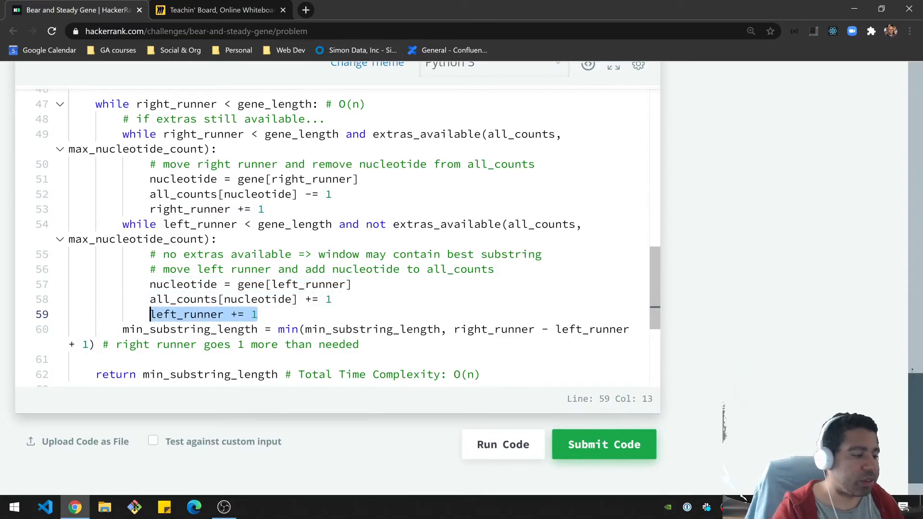
{"action": "left_click", "coordinate": [218, 10]}
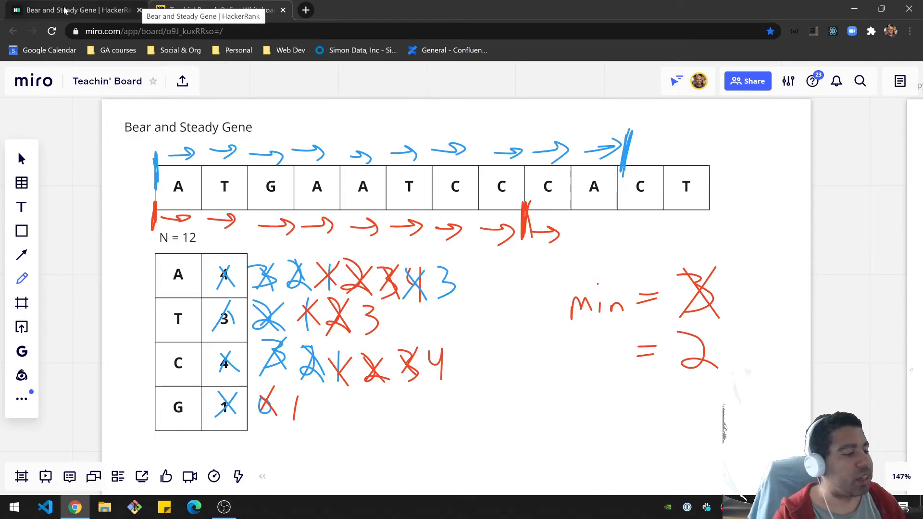
{"action": "left_click", "coordinate": [77, 10]}
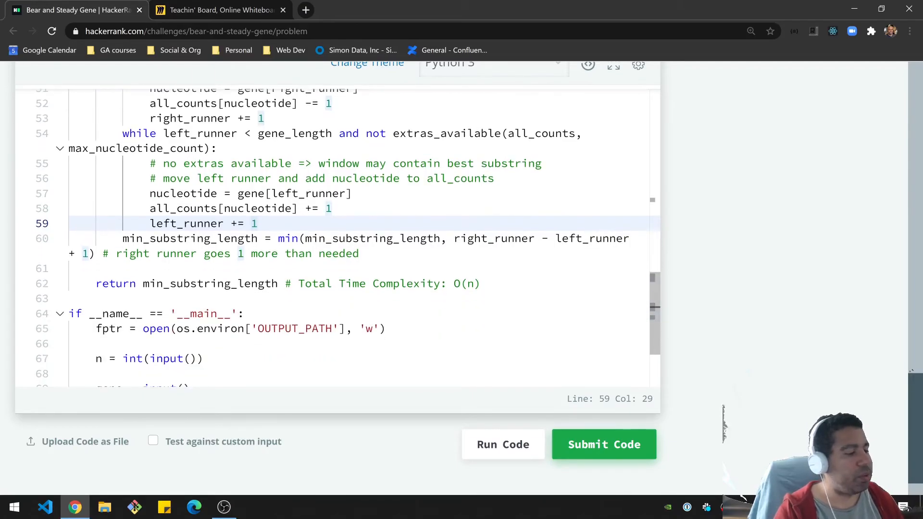
- Point out the min_substring_length update, the right-runner off-by-one note and the return statement before running the samples
{"action": "scroll", "scroll_direction": "up", "scroll_amount": 3}
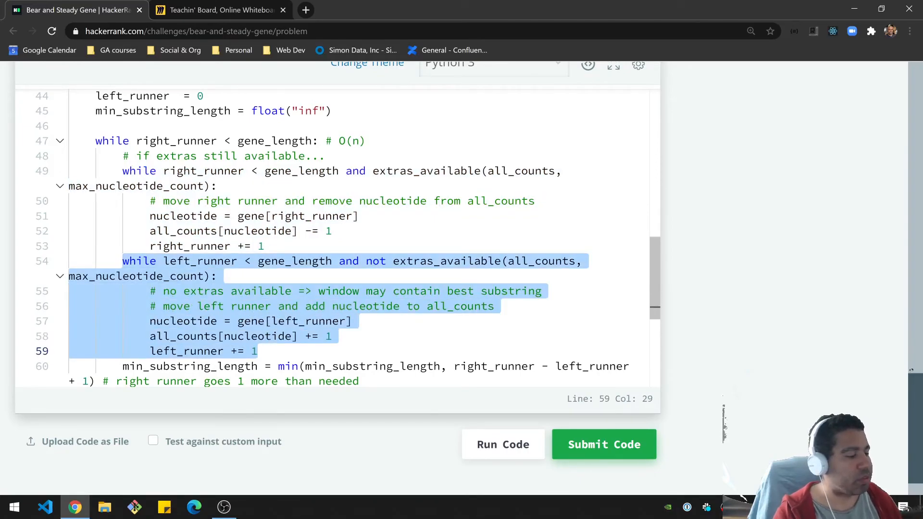
{"action": "scroll", "scroll_direction": "down", "scroll_amount": 3}
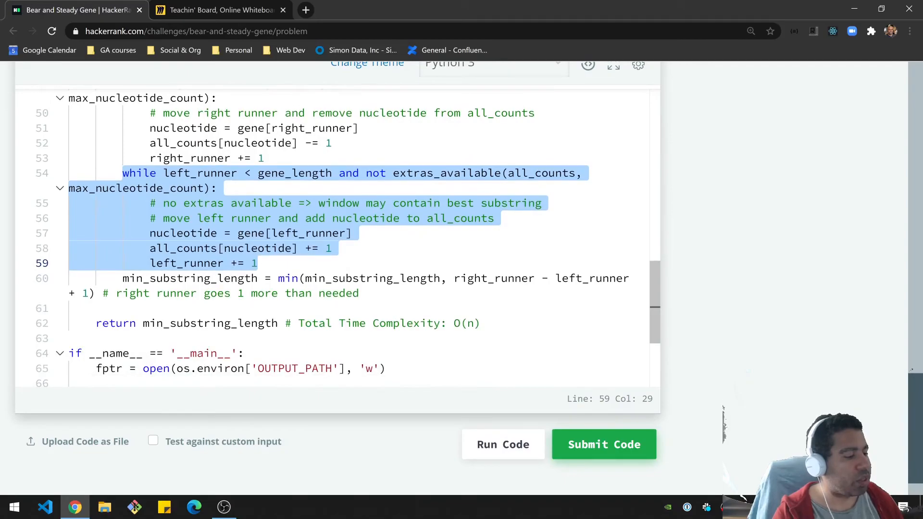
{"action": "double_click", "coordinate": [190, 278]}
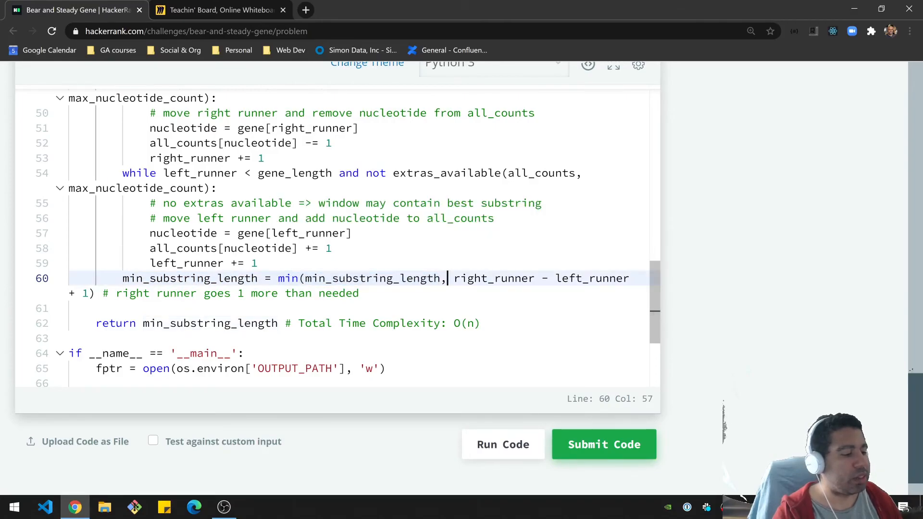
{"action": "double_click", "coordinate": [372, 278]}
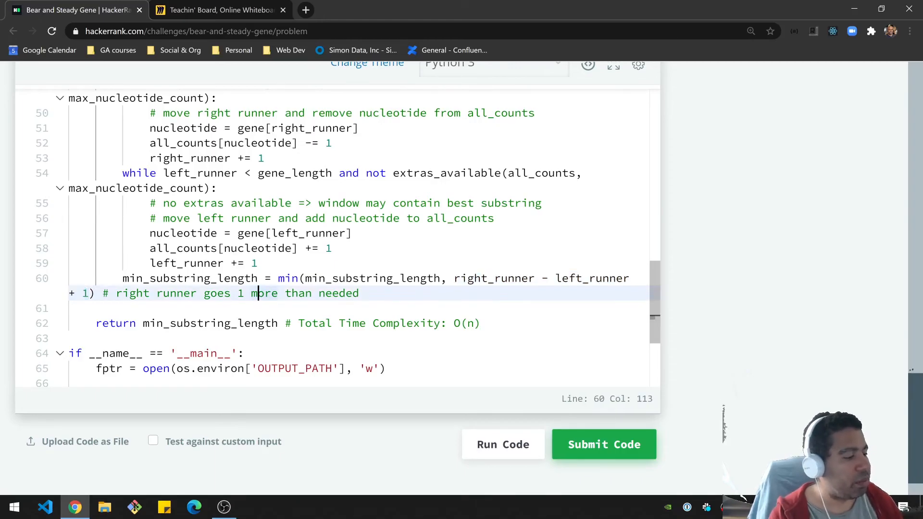
{"action": "double_click", "coordinate": [190, 278]}
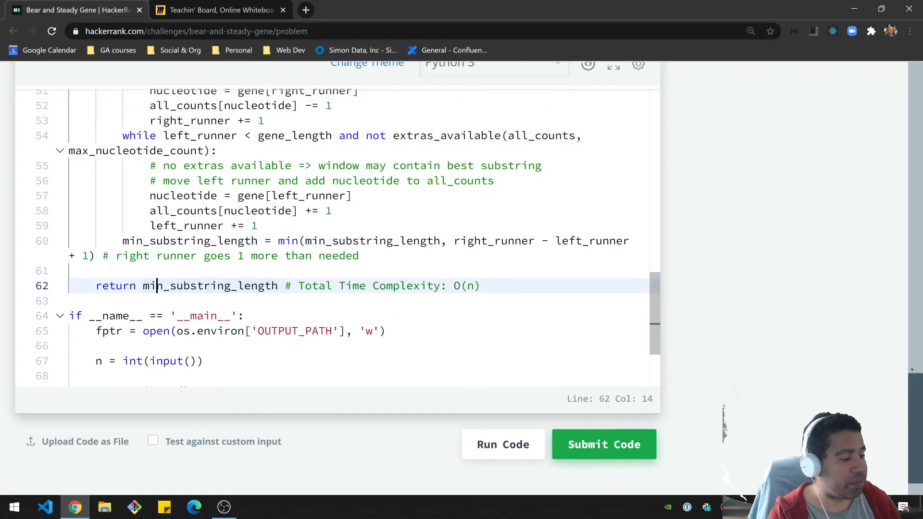
{"action": "double_click", "coordinate": [209, 286]}
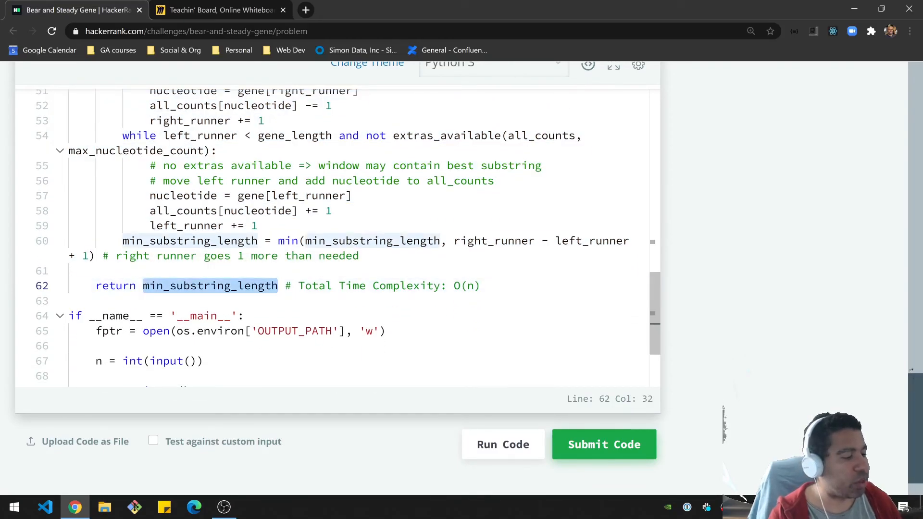
{"action": "scroll", "scroll_direction": "down", "scroll_amount": 3}
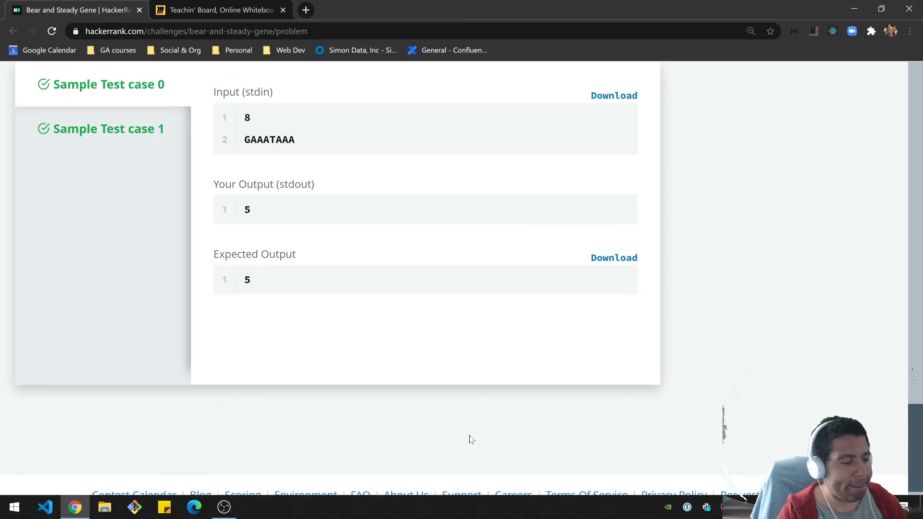
- Submit the solution and let every test case pass with the Congratulations banner
{"action": "scroll", "scroll_direction": "up", "scroll_amount": 3}
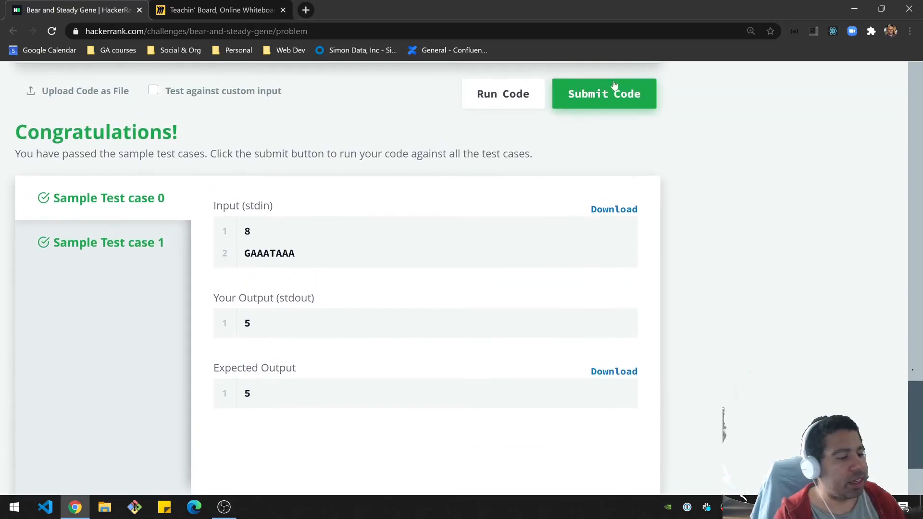
{"action": "left_click", "coordinate": [603, 94]}
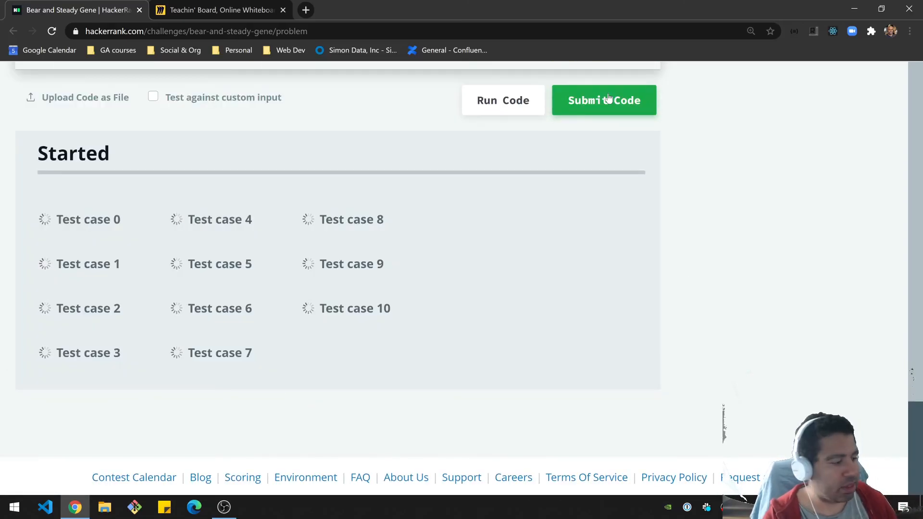
{"action": "left_click", "coordinate": [603, 100]}
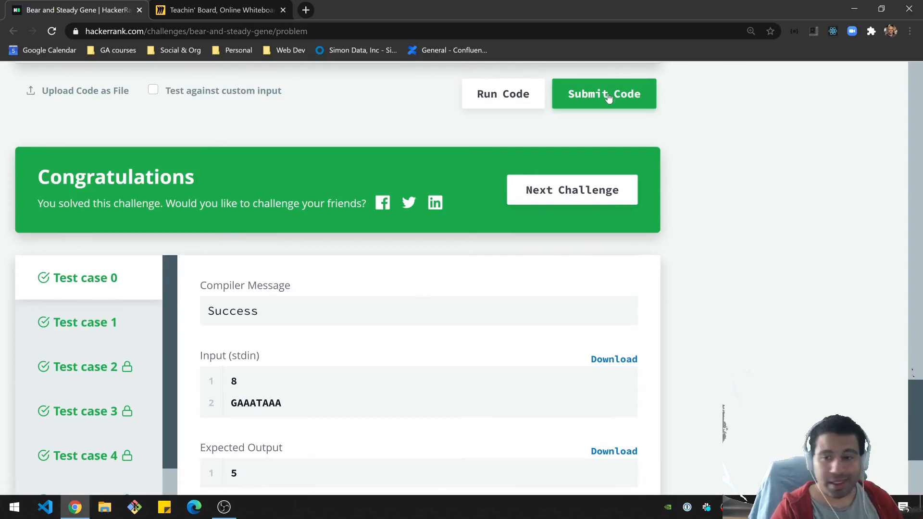
{"action": "mouse_move", "coordinate": [812, 100]}
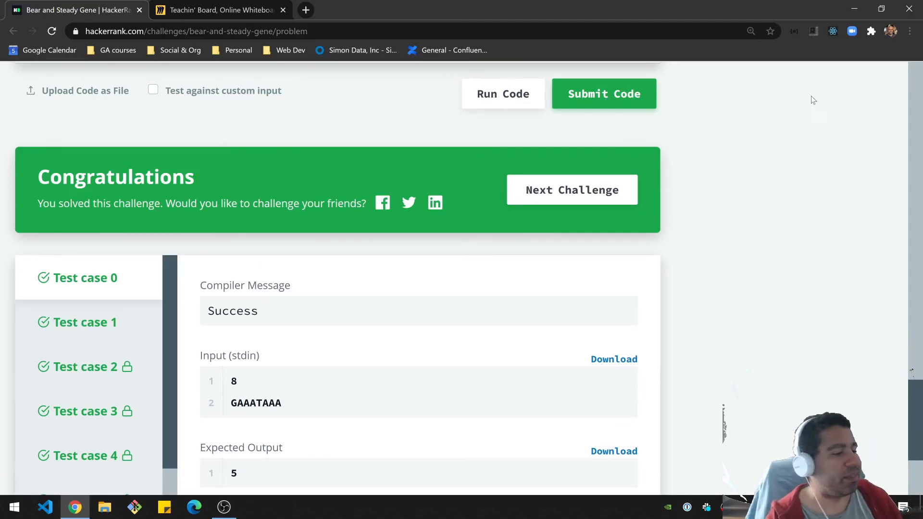
{"action": "scroll", "scroll_direction": "up", "scroll_amount": 3}
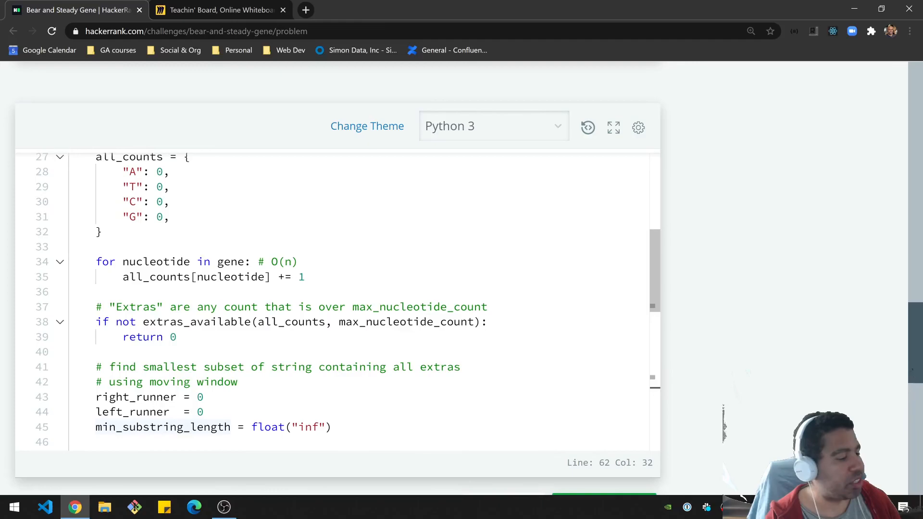
- Point out the O(n) comments on the counting loop (line 34) and the outer while loop (line 47)
{"action": "scroll", "scroll_direction": "up", "scroll_amount": 3}
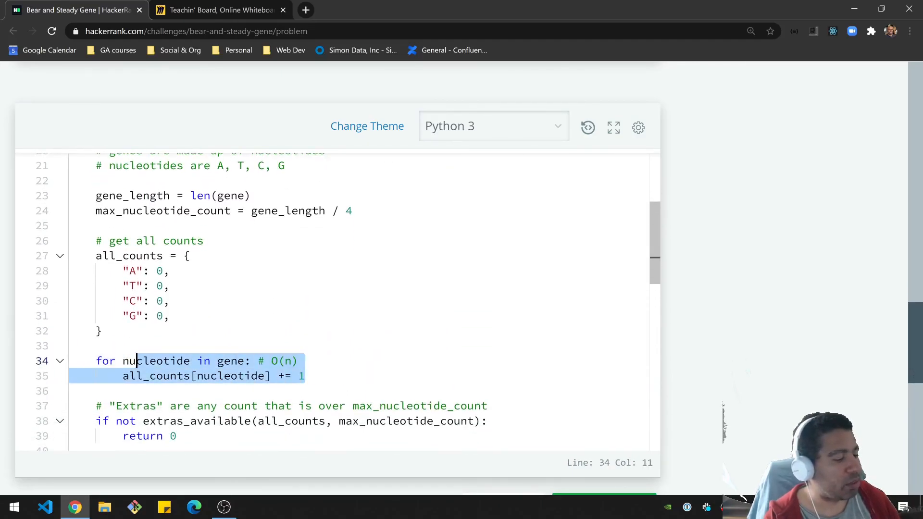
{"action": "left_click", "coordinate": [266, 361]}
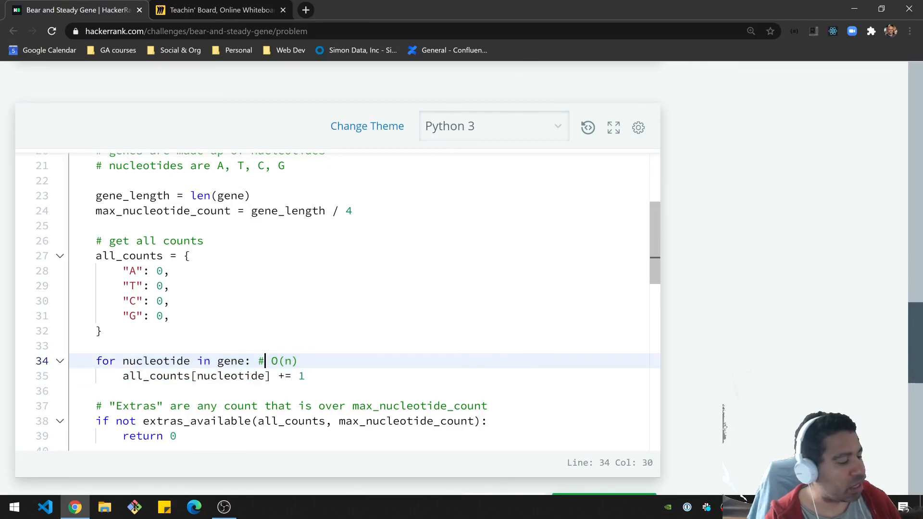
{"action": "scroll", "scroll_direction": "down", "scroll_amount": 3}
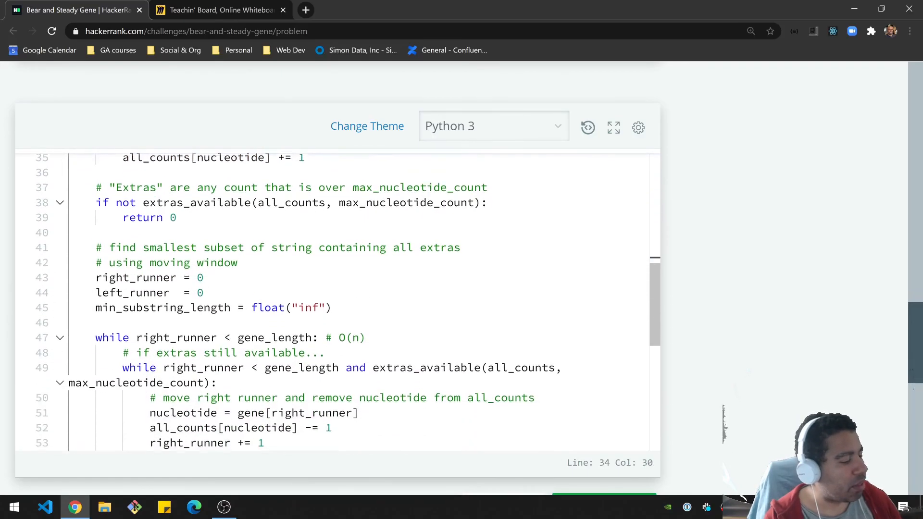
{"action": "scroll", "scroll_direction": "down", "scroll_amount": 3}
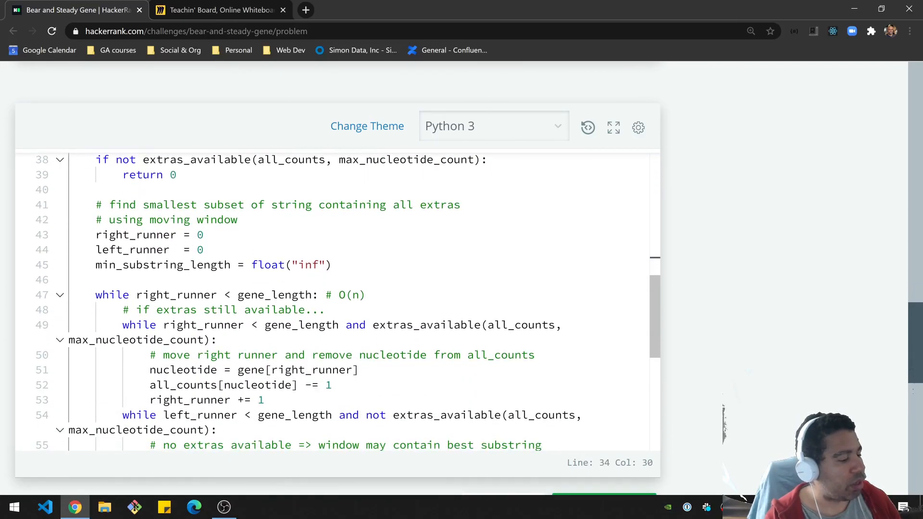
{"action": "double_click", "coordinate": [345, 294]}
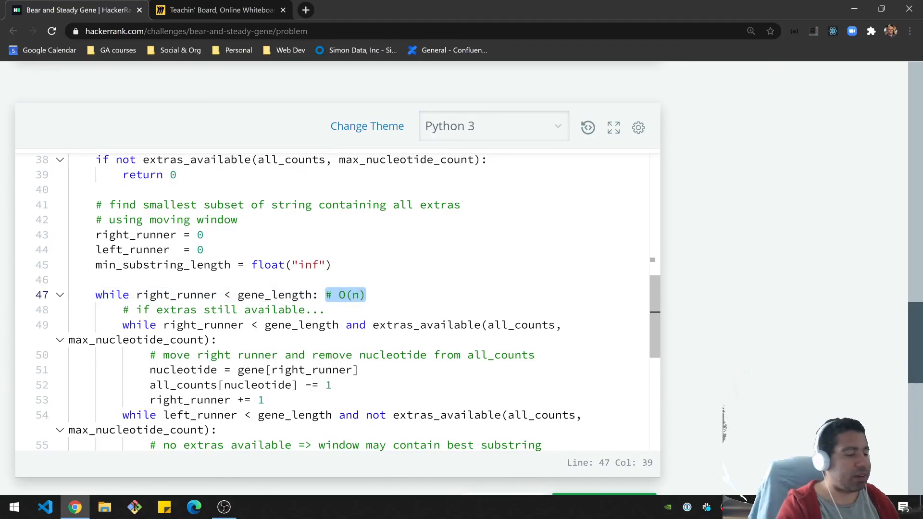
{"action": "scroll", "scroll_direction": "down", "scroll_amount": 3}
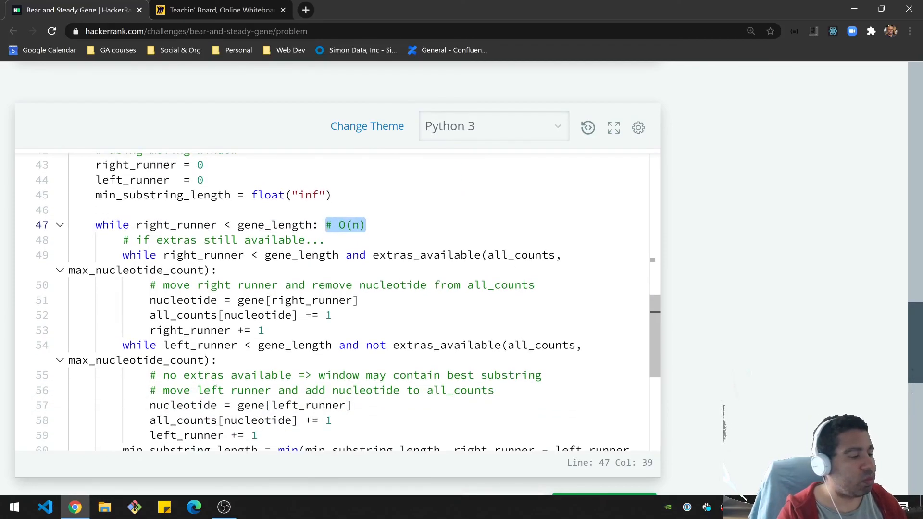